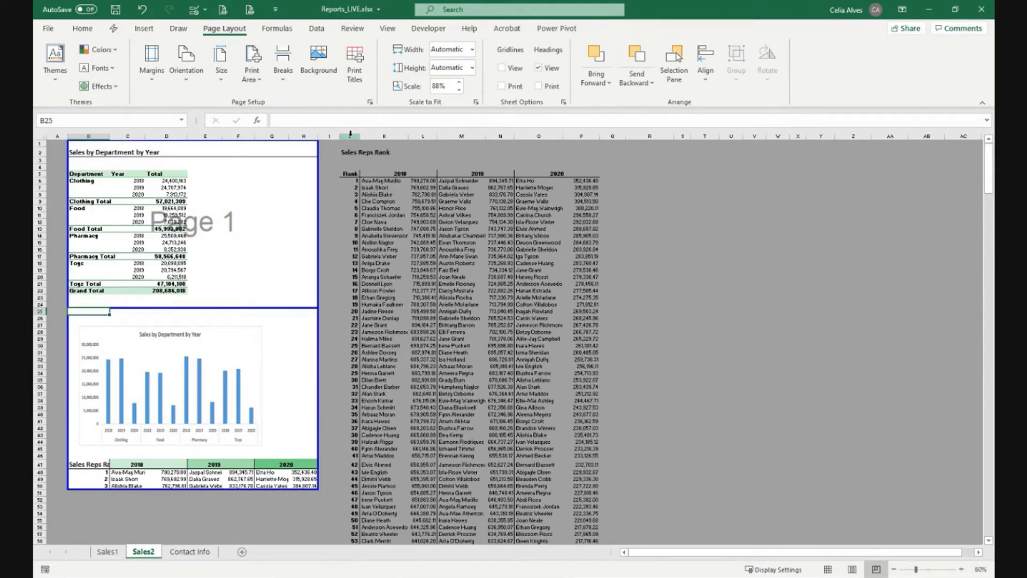
# - Select column J and look over the 2018 data, ending on the first name cell
pyautogui.click(349, 135)
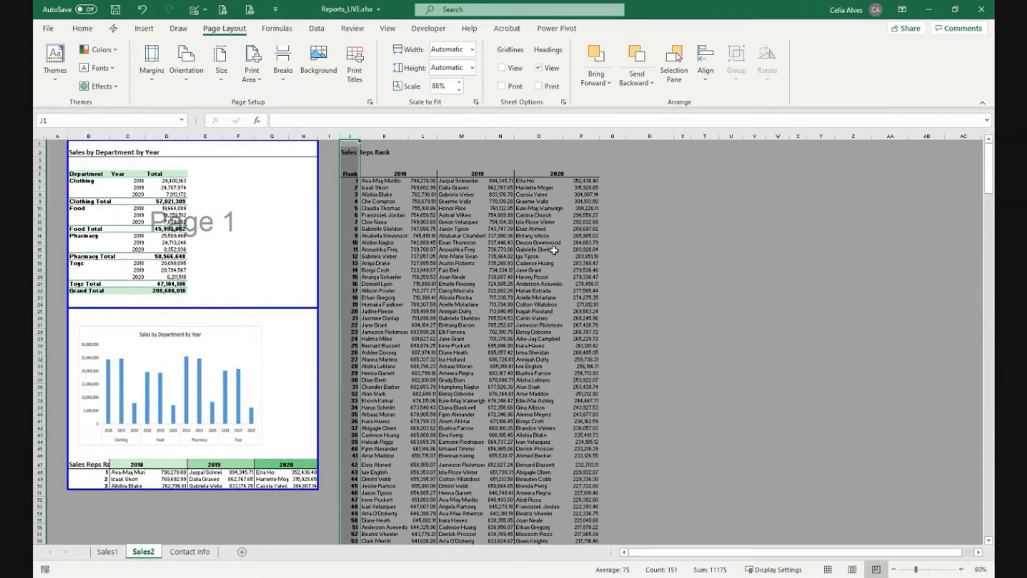
pyautogui.scroll(-3)
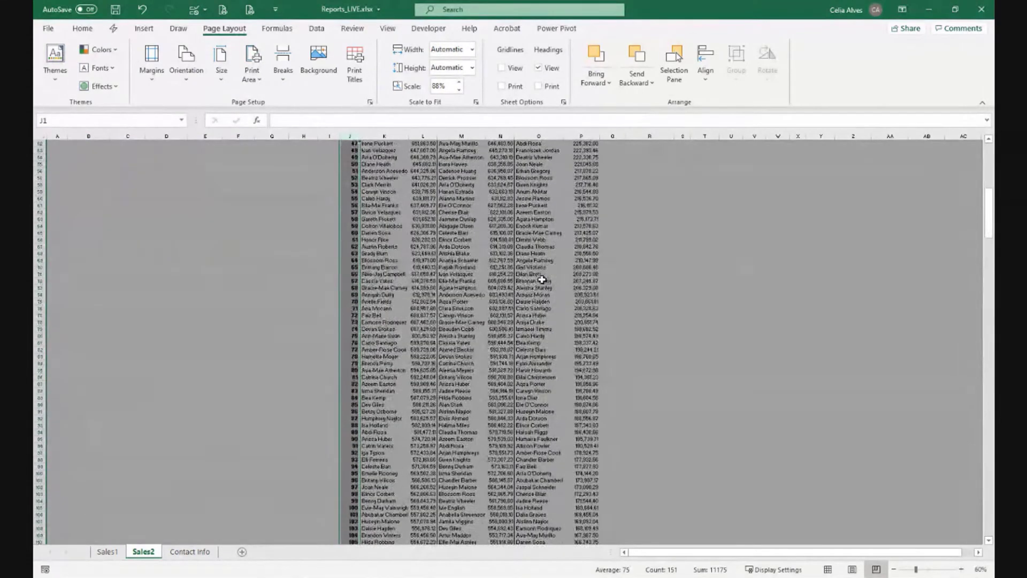
pyautogui.scroll(-3)
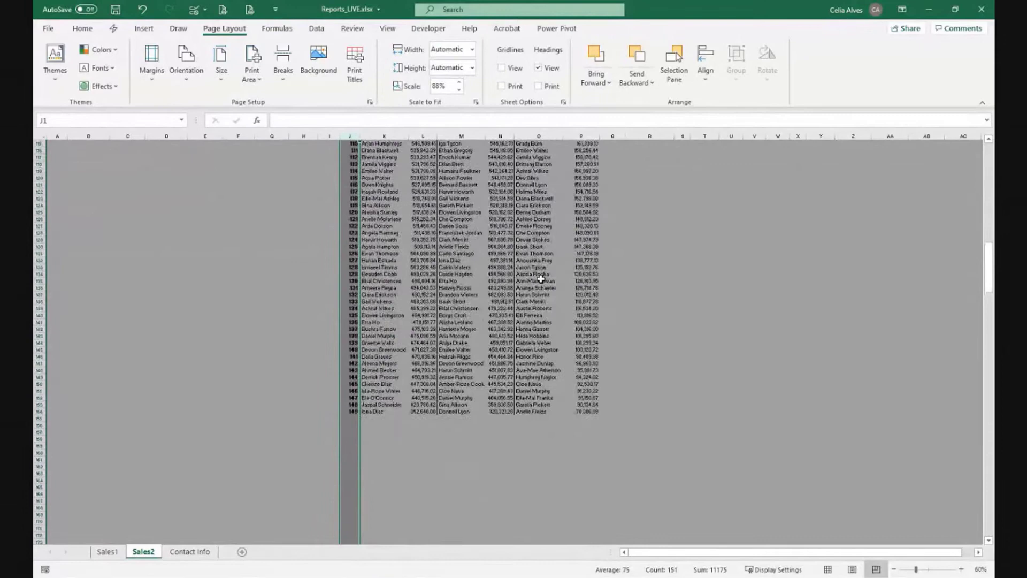
pyautogui.scroll(3)
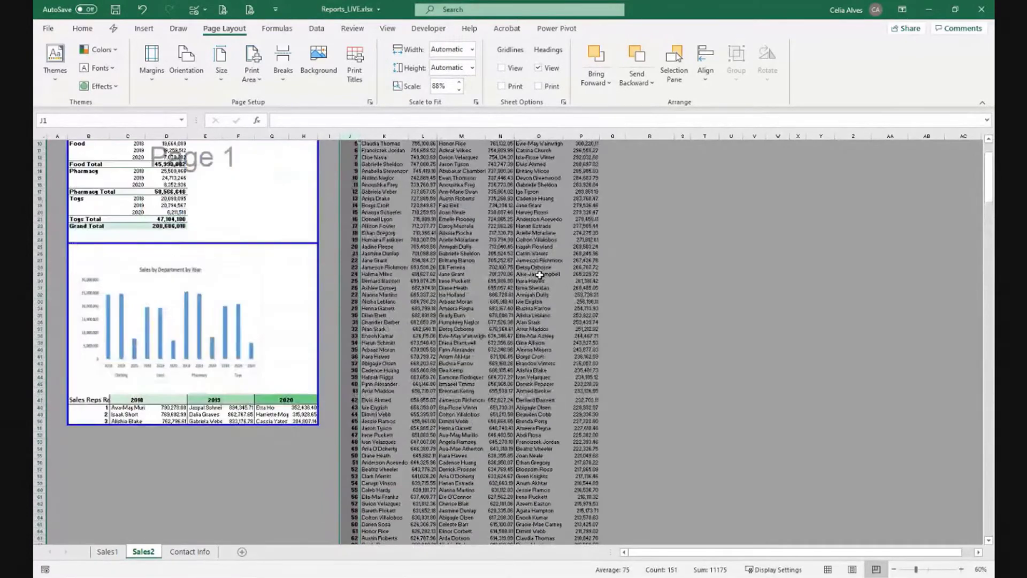
pyautogui.scroll(3)
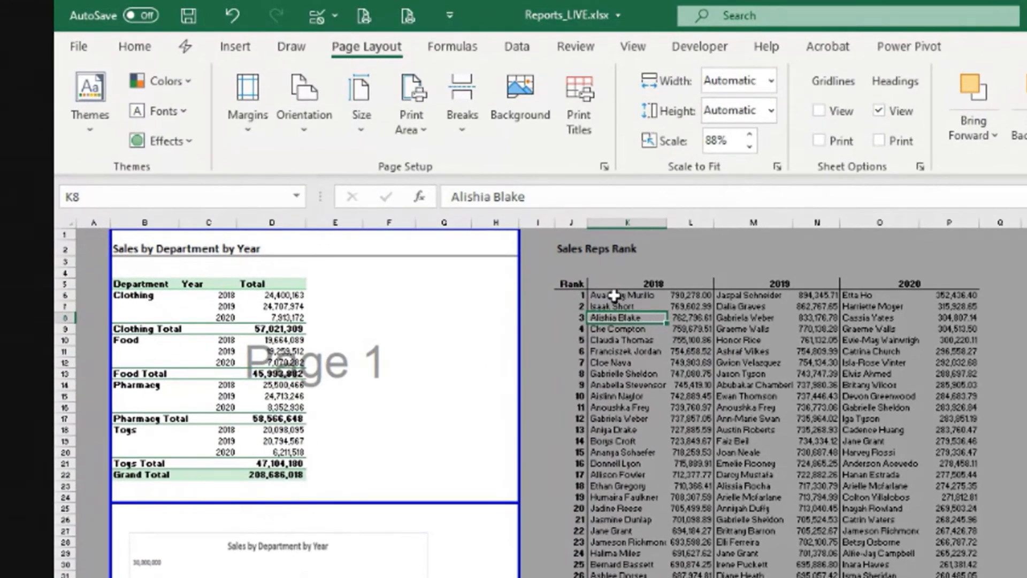
pyautogui.click(627, 295)
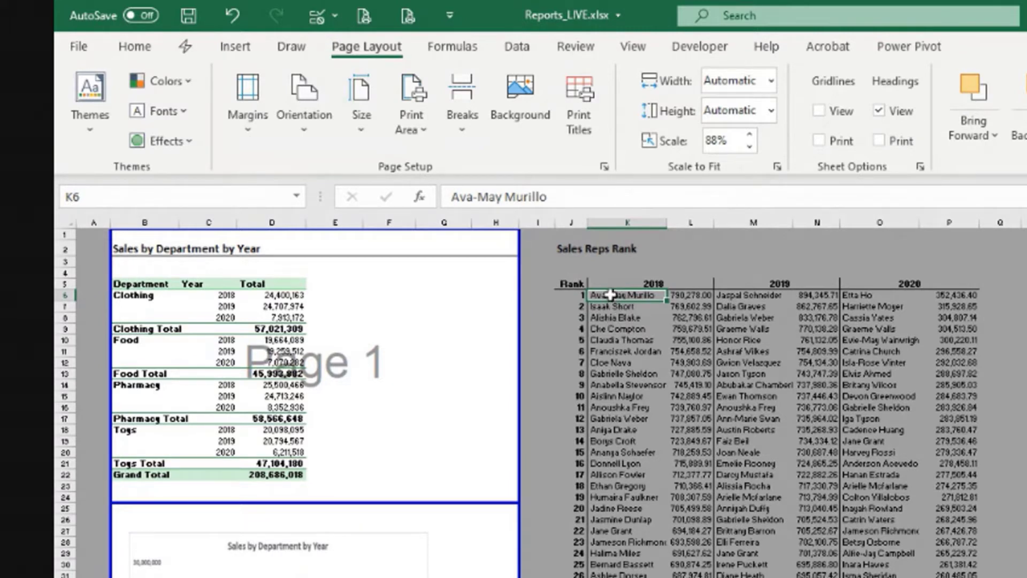
pyautogui.moveTo(582, 281)
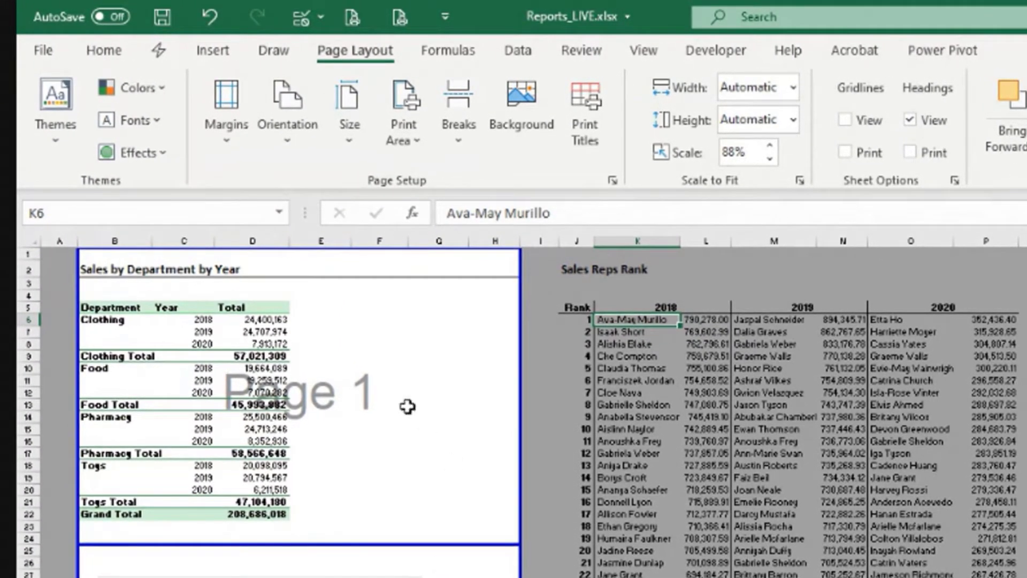
# - Switch from Page Break Preview to Normal view and bring the Sales Reps Rank table into view
pyautogui.click(103, 50)
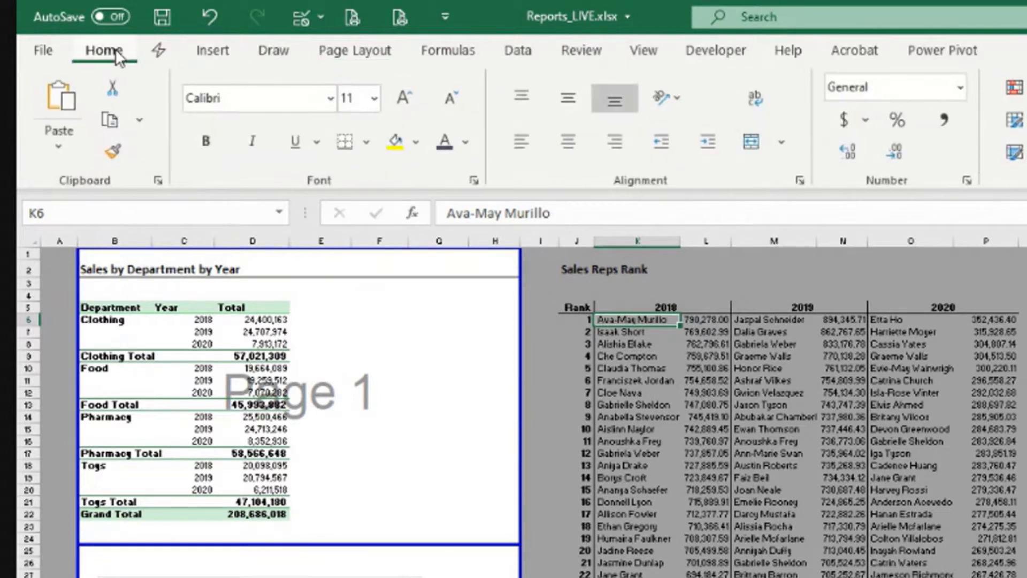
pyautogui.click(643, 50)
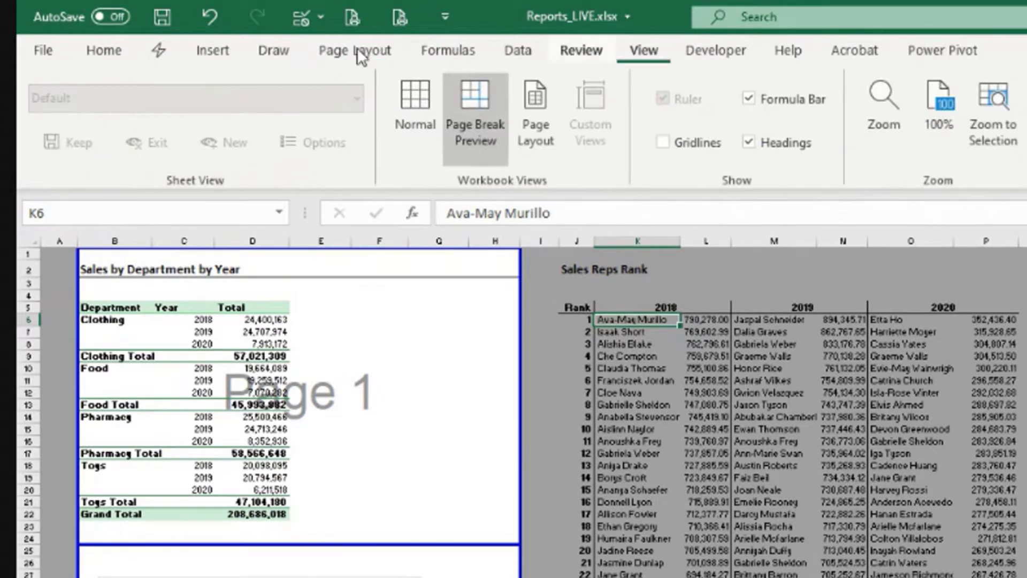
pyautogui.click(415, 107)
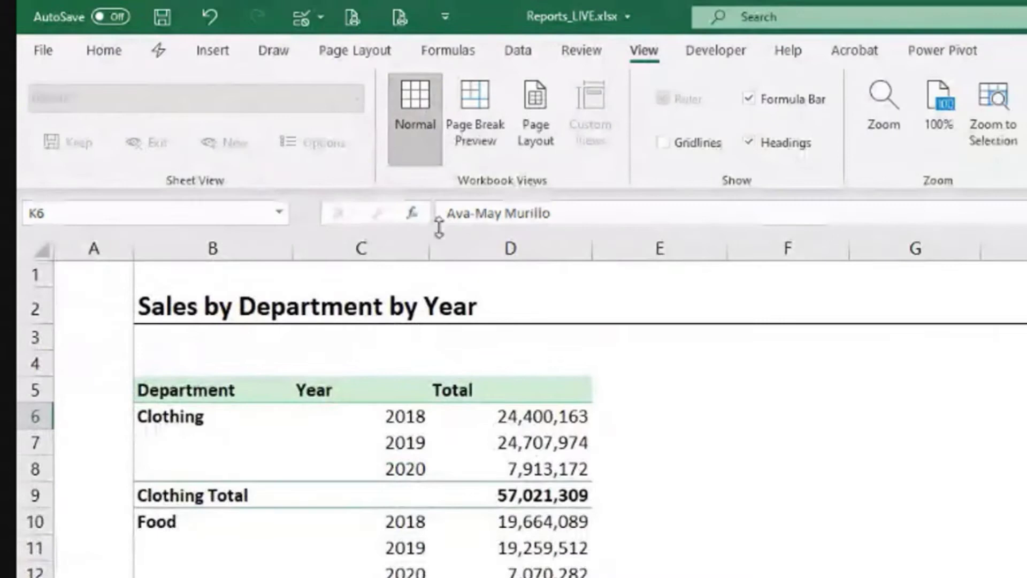
pyautogui.click(125, 562)
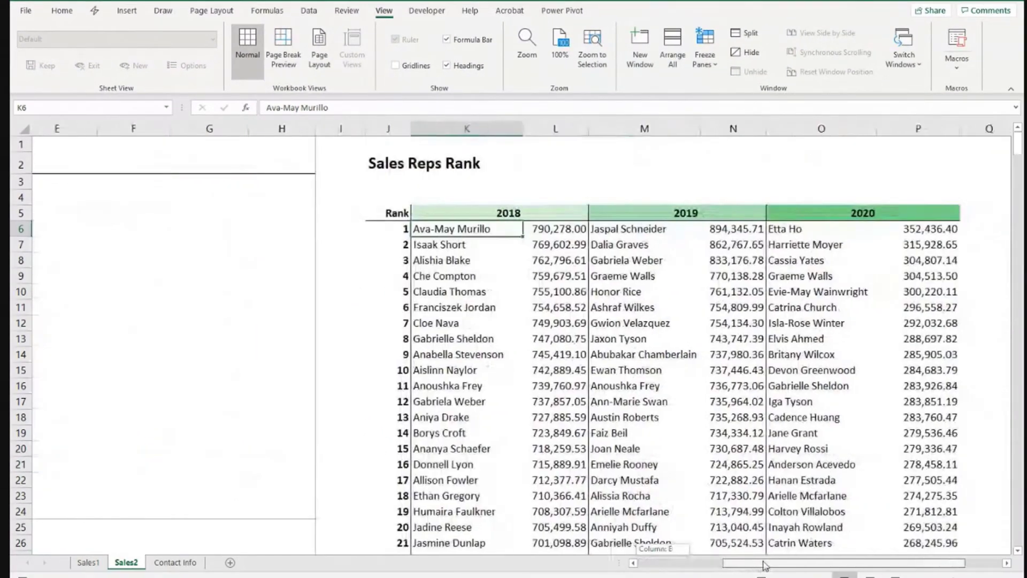
pyautogui.hscroll(3)
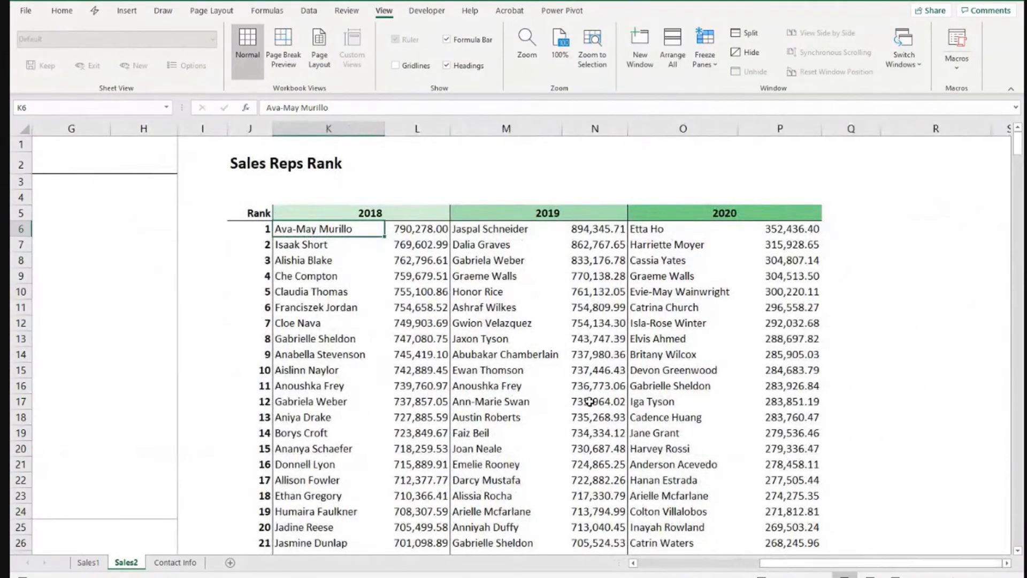
pyautogui.moveTo(175, 175)
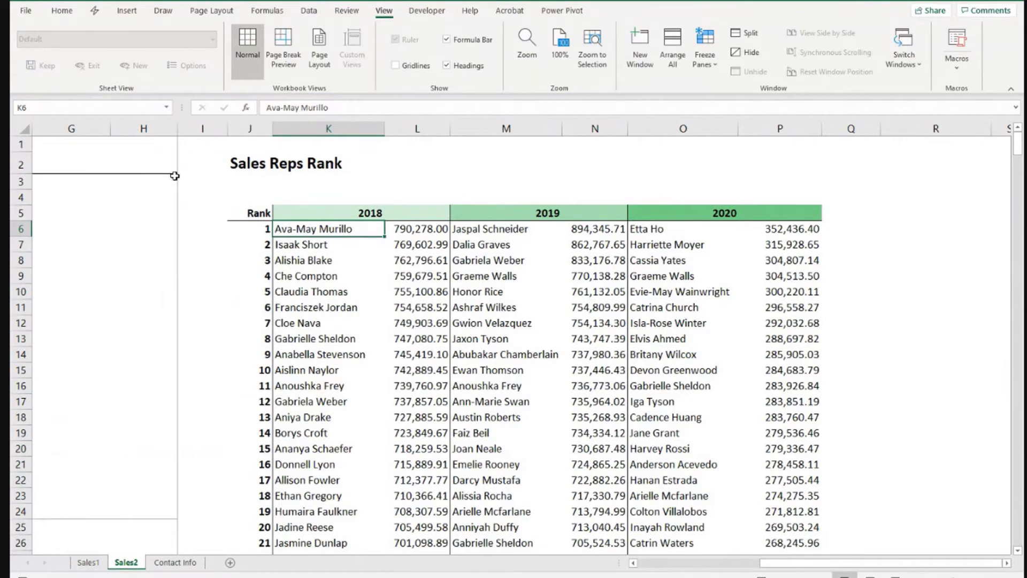
pyautogui.click(248, 128)
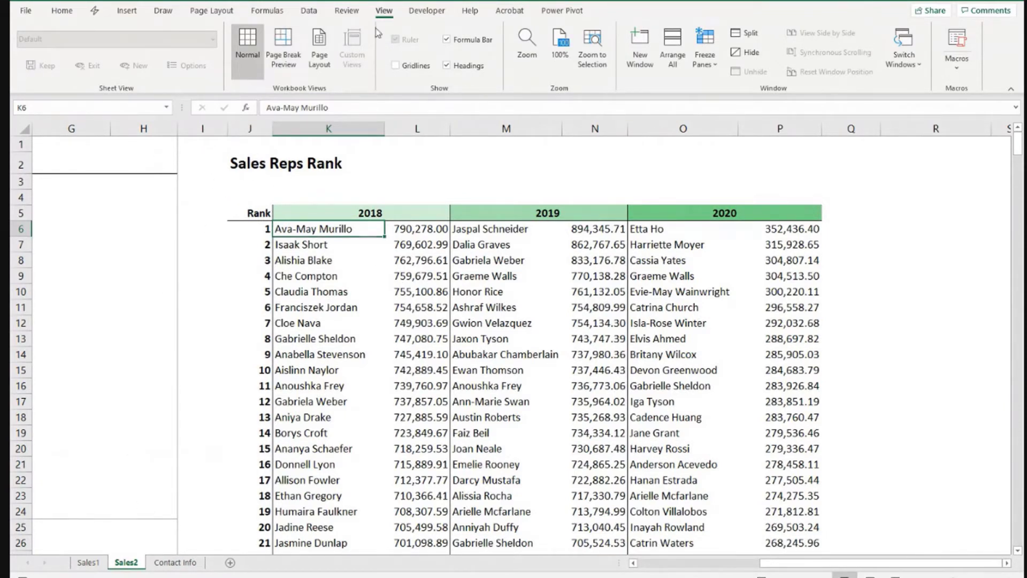
pyautogui.moveTo(426, 11)
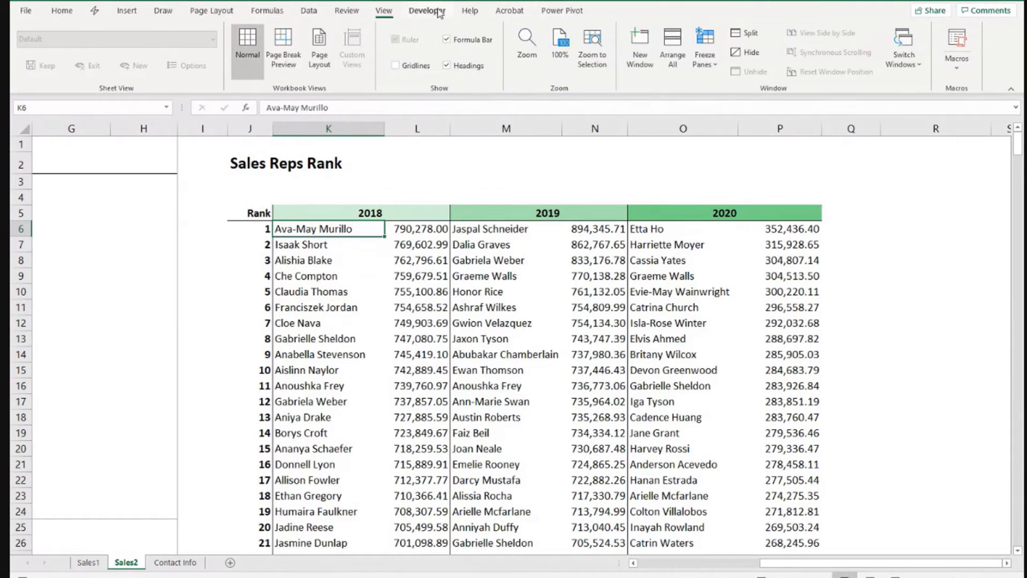
# - Start Record Macro from the Developer tab and name the macro PrintData, stored in This Workbook
pyautogui.click(427, 10)
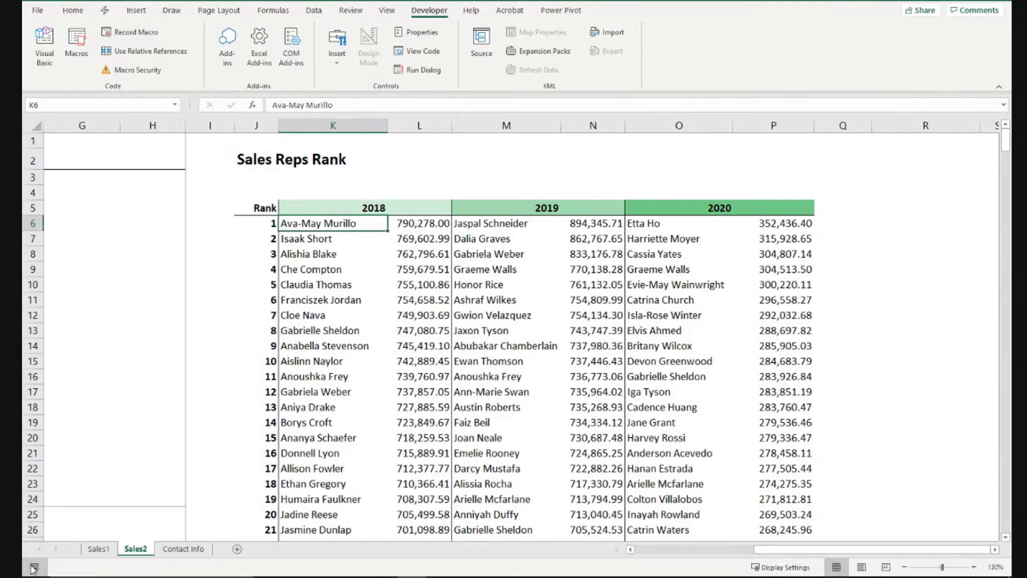
pyautogui.click(129, 31)
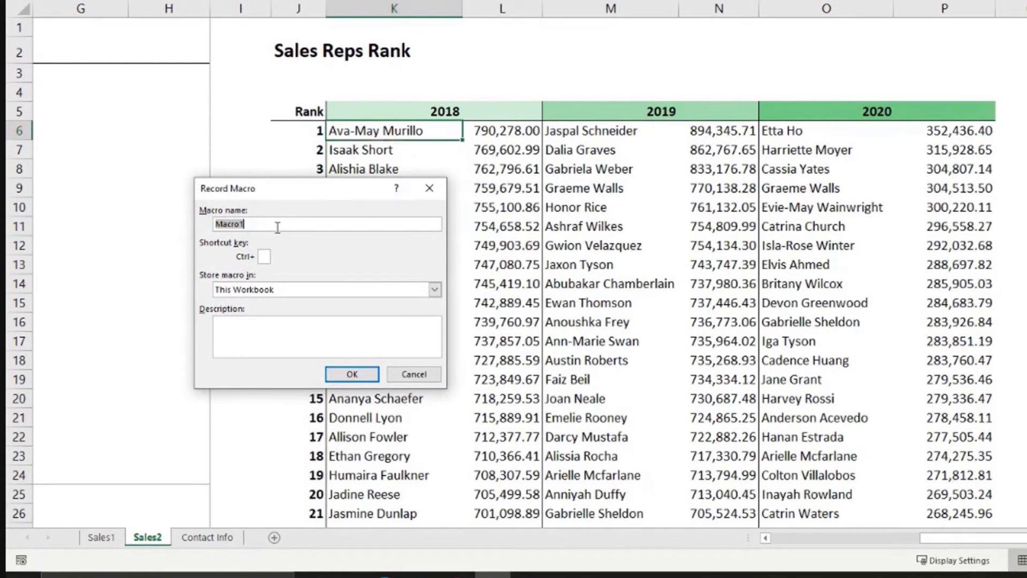
pyautogui.write('Print')
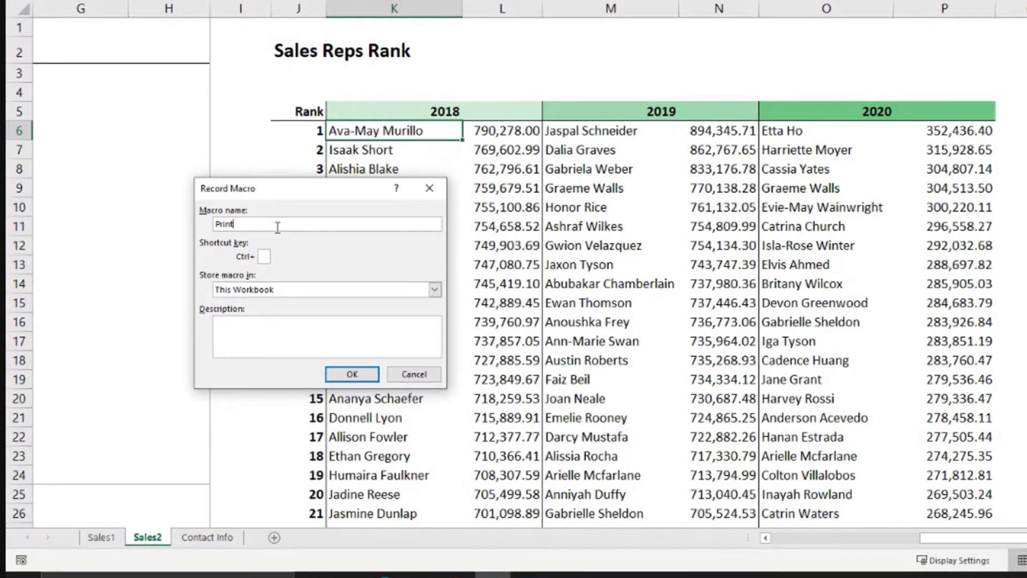
pyautogui.write('P')
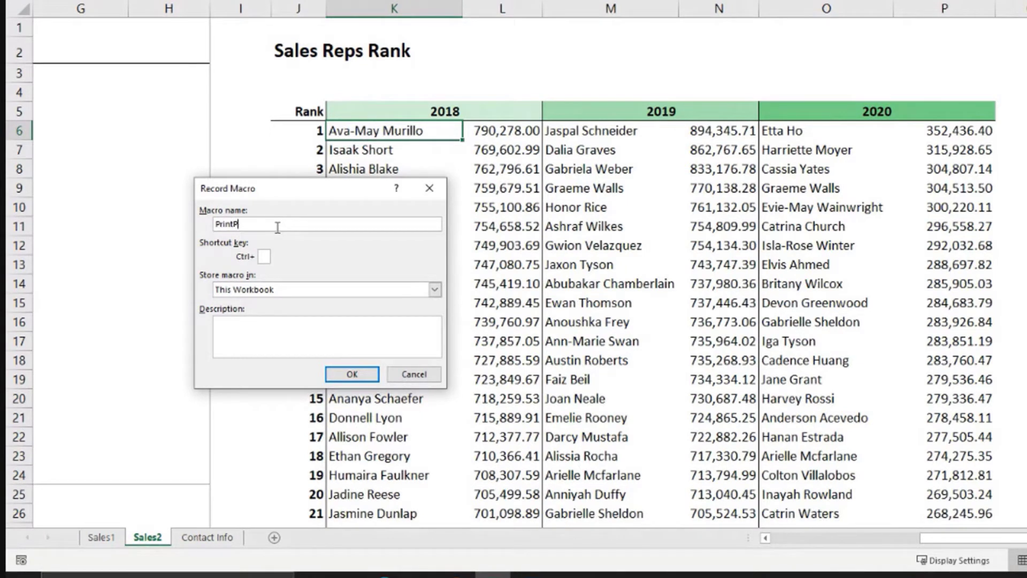
pyautogui.write('Dat')
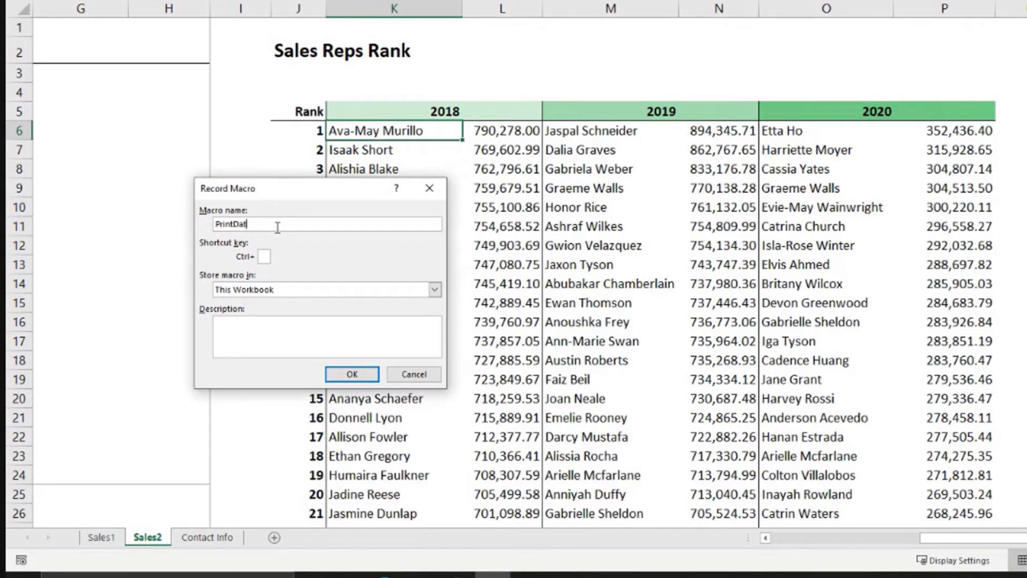
pyautogui.write('a')
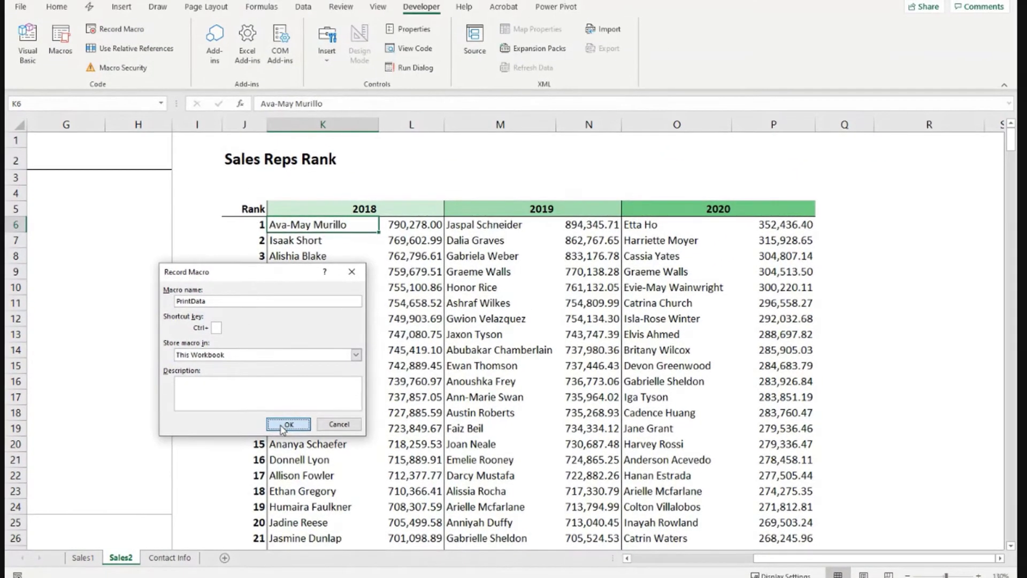
# - Begin recording PrintData and move to the Page Layout commands for the print area
pyautogui.click(289, 425)
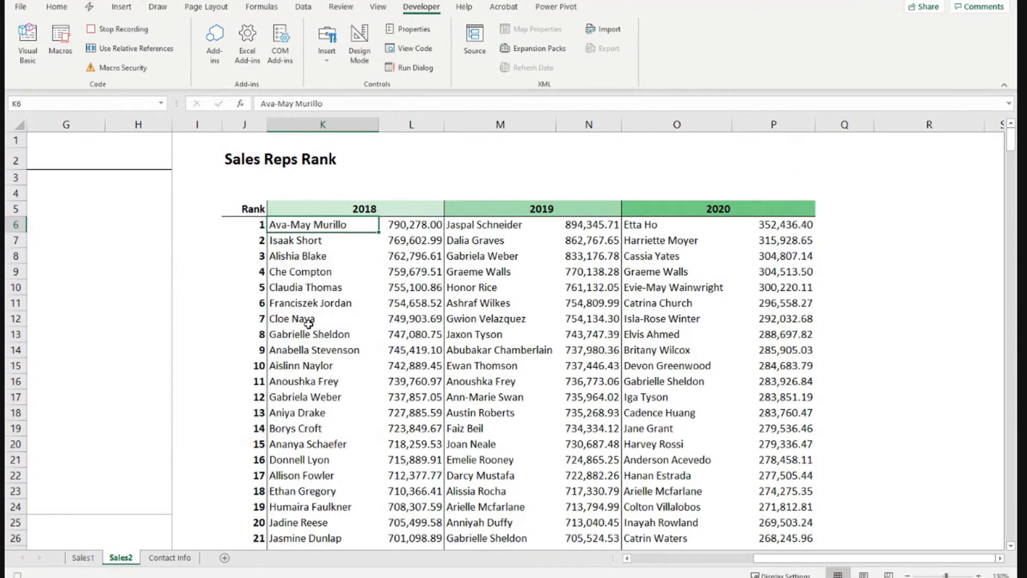
pyautogui.moveTo(360, 234)
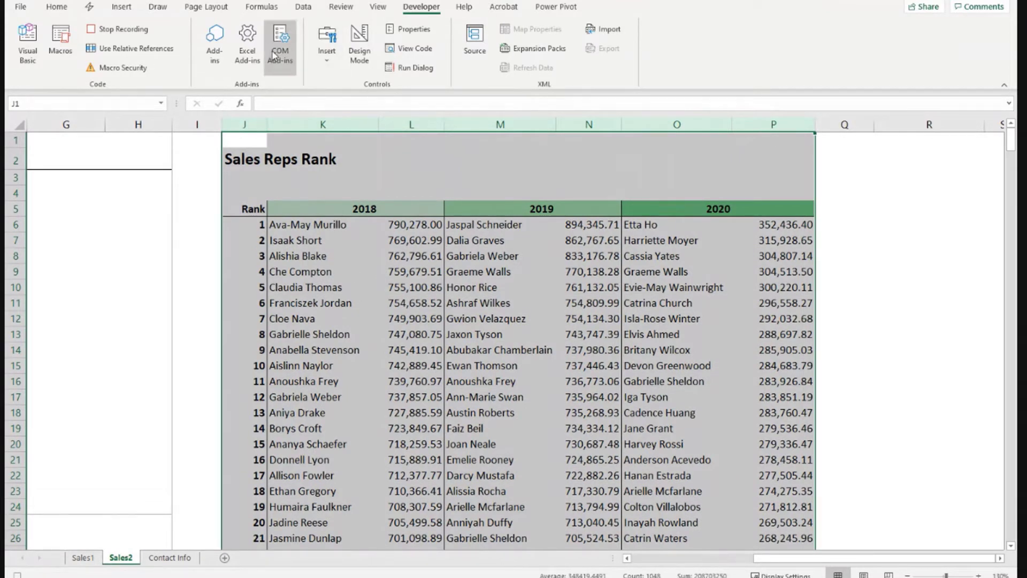
pyautogui.click(205, 6)
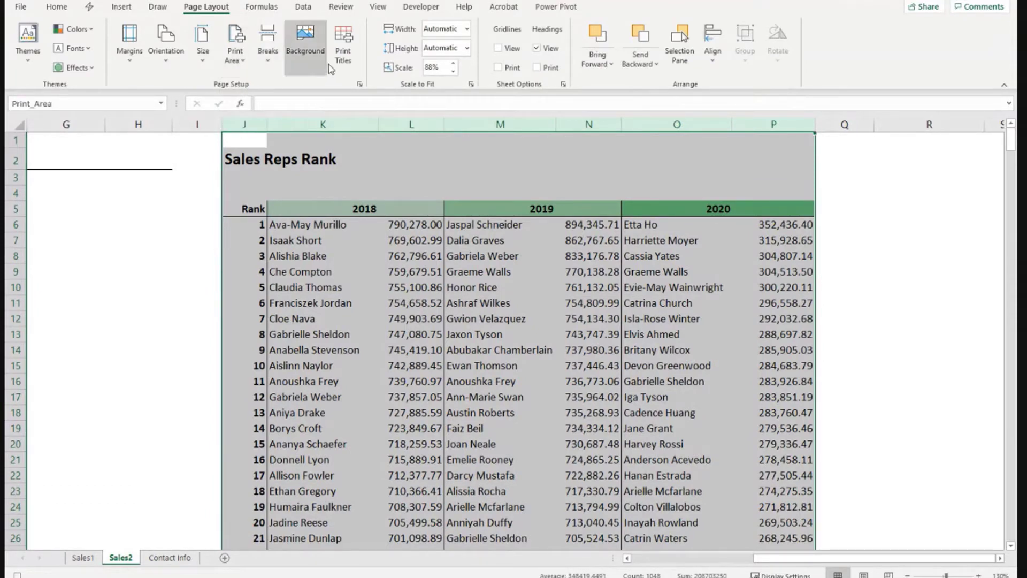
# - In Page Setup > Sheet, enter print area J:P and set row $5:$5 to repeat at top
pyautogui.click(360, 83)
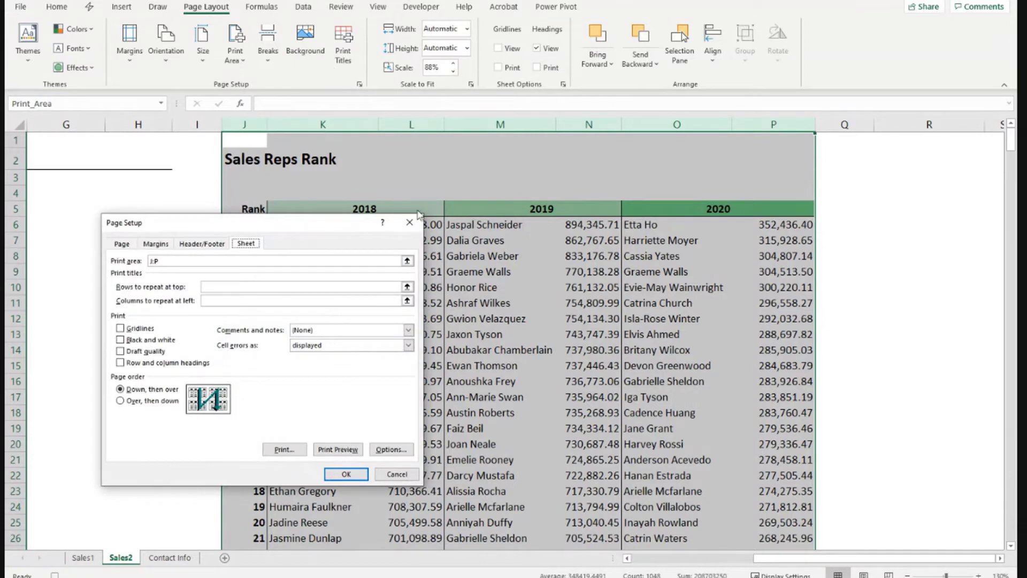
pyautogui.moveTo(298, 223)
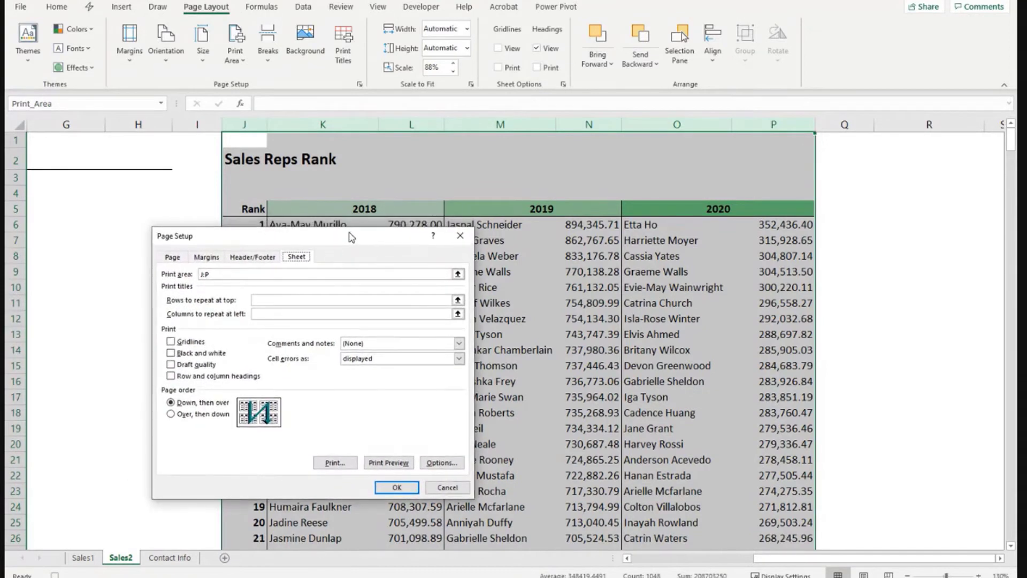
pyautogui.moveTo(330, 209)
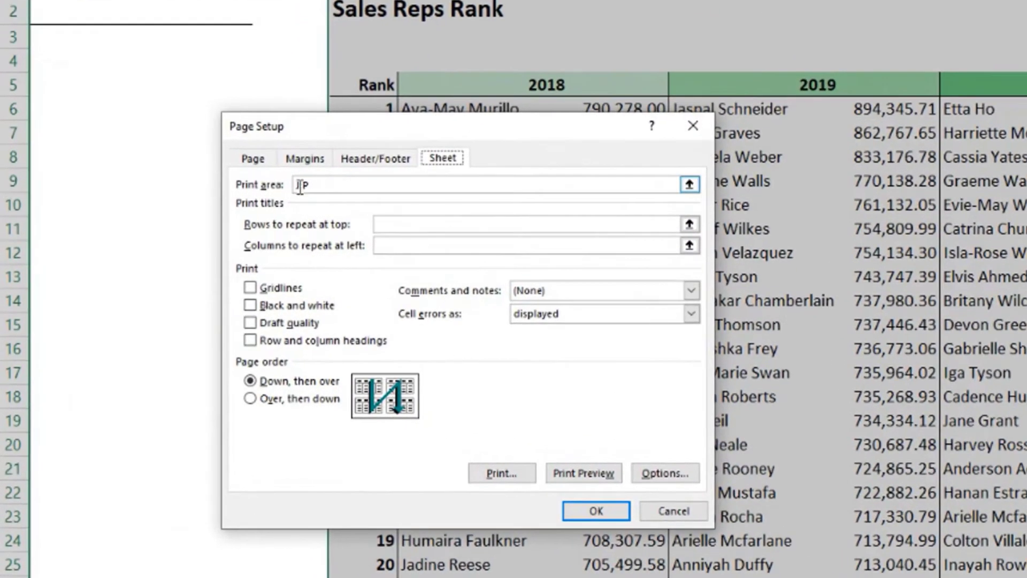
pyautogui.write(':')
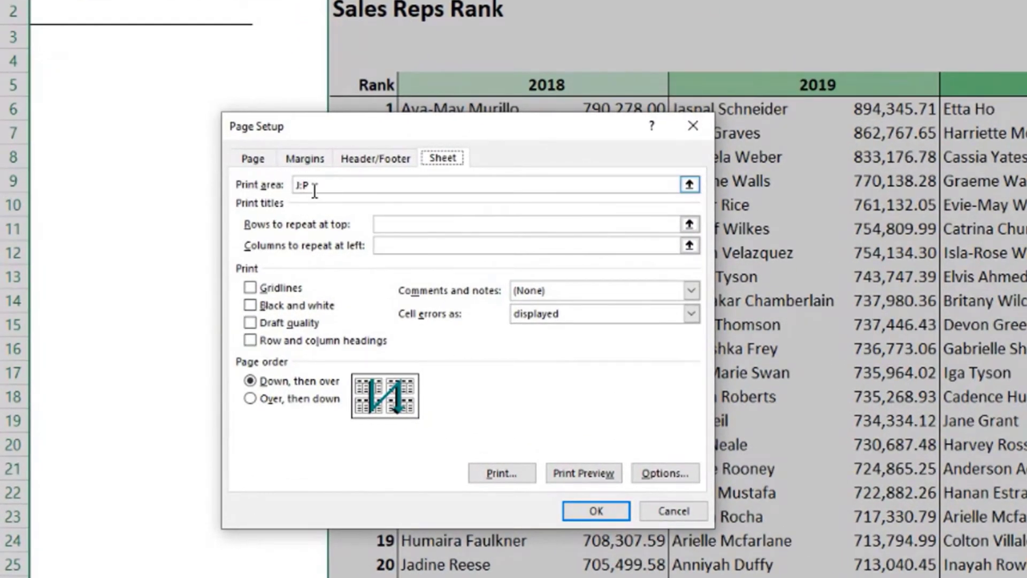
pyautogui.click(524, 224)
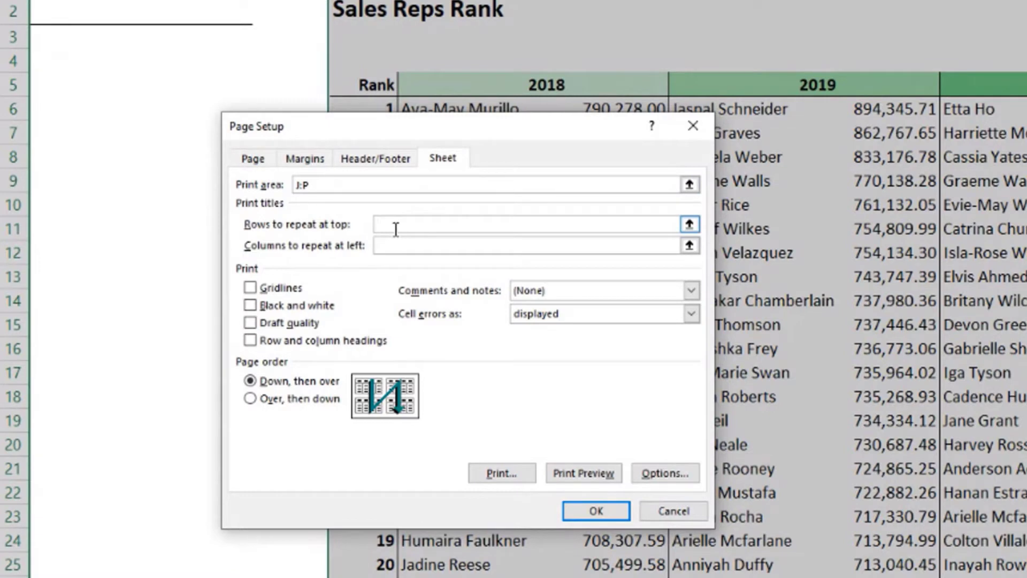
pyautogui.click(531, 224)
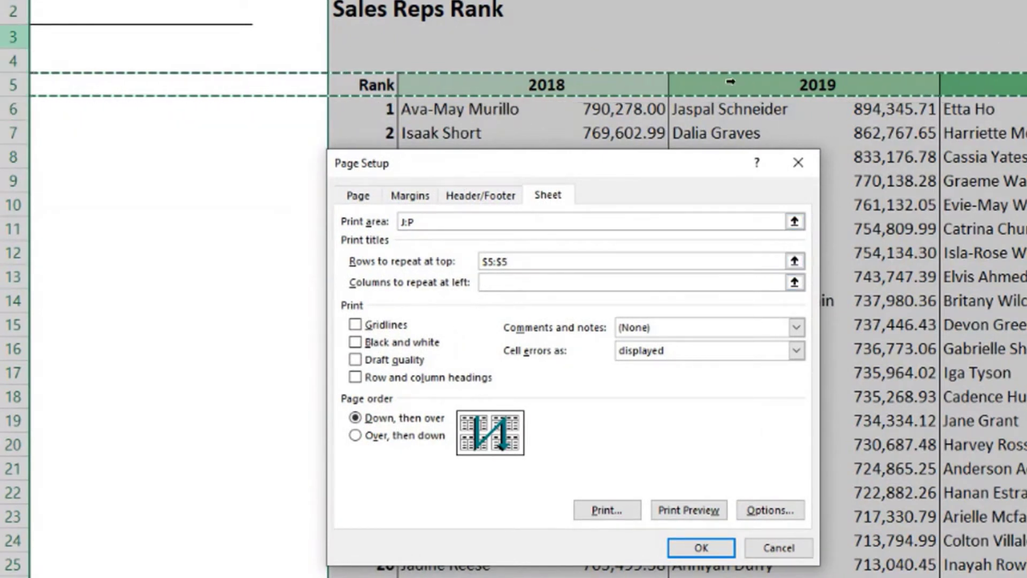
pyautogui.moveTo(621, 168)
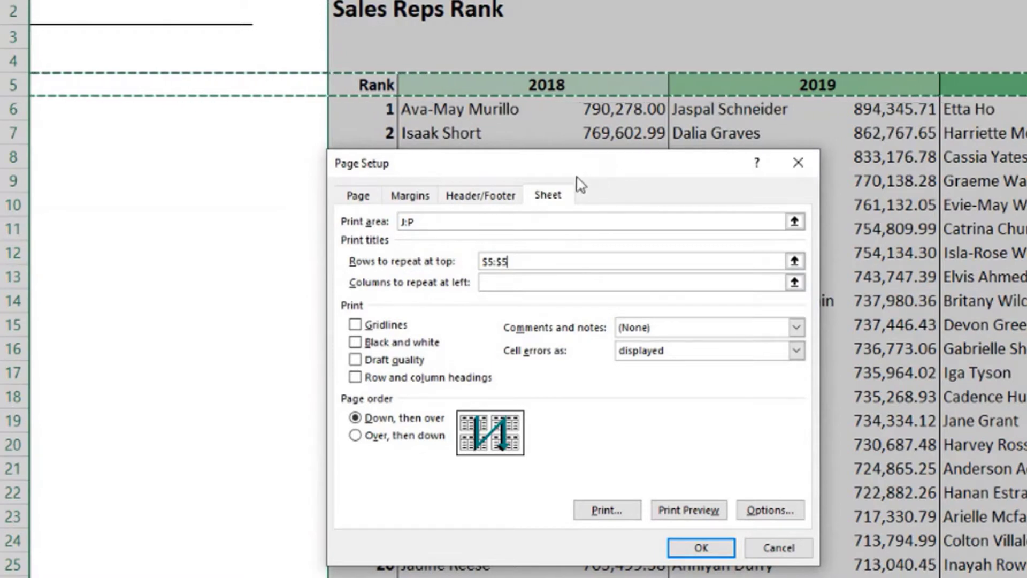
pyautogui.moveTo(352, 419)
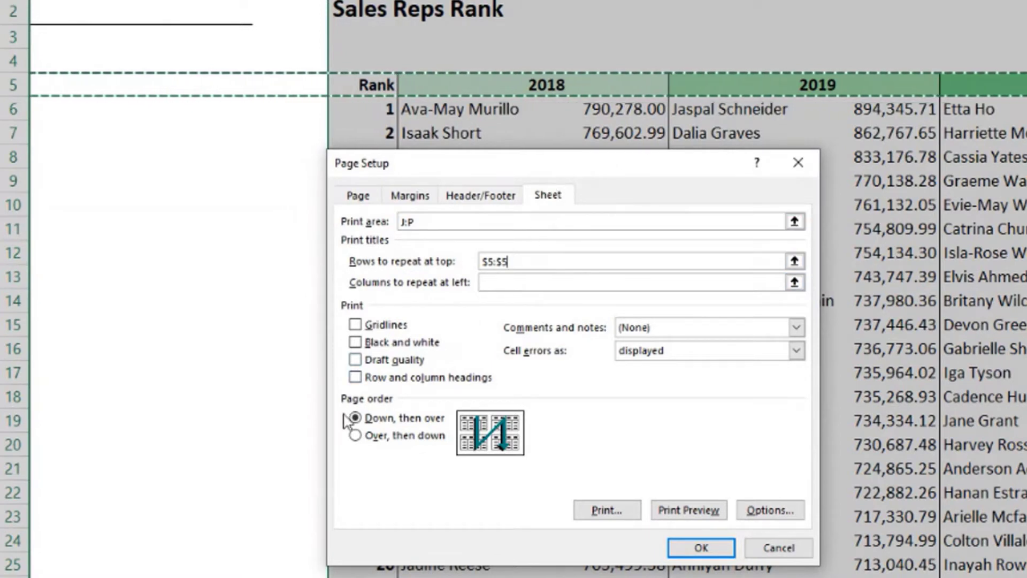
# - Review the Sales Report header and filename-and-date footer, then move to the Margins settings
pyautogui.click(481, 195)
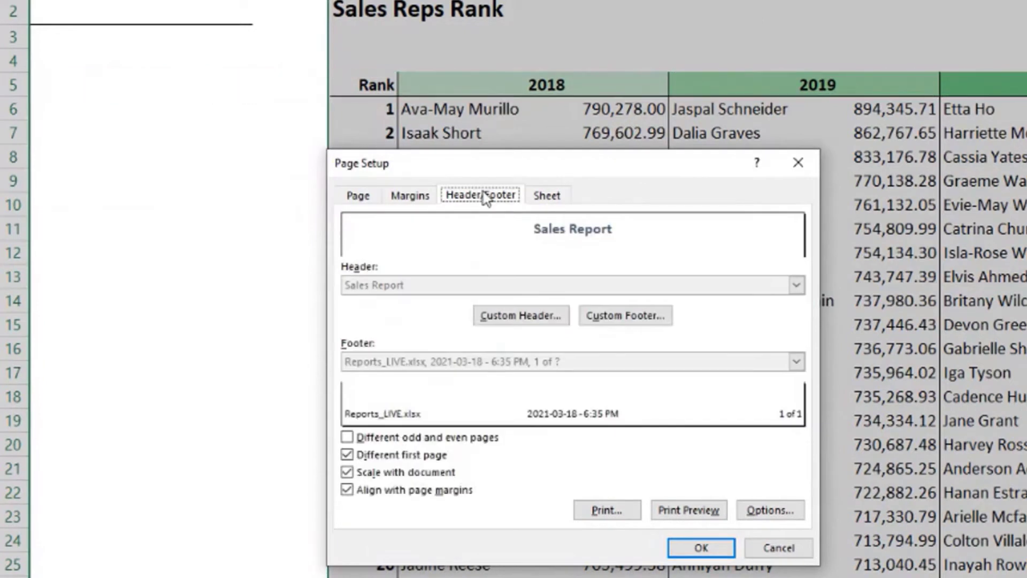
pyautogui.moveTo(425, 250)
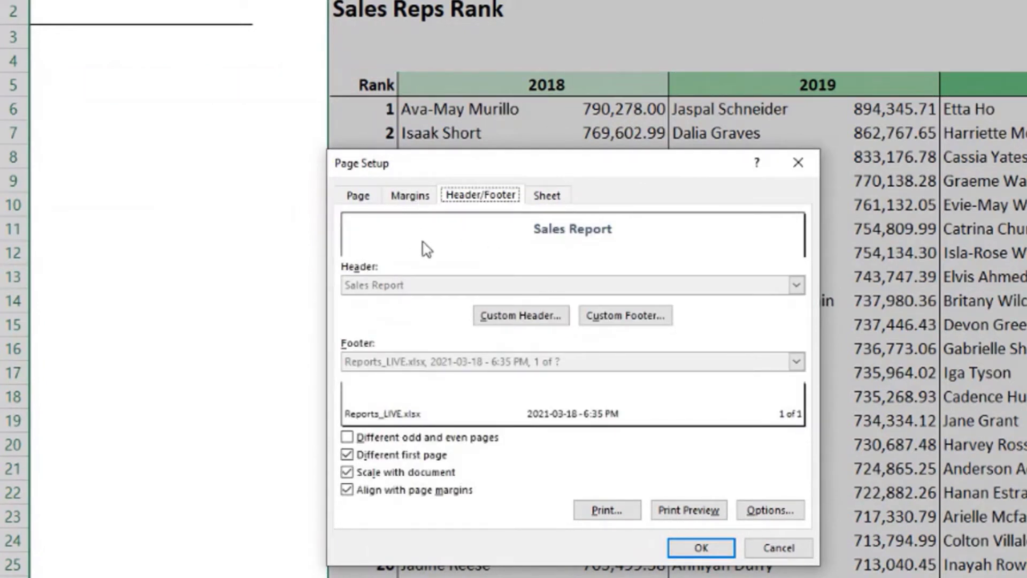
pyautogui.moveTo(475, 227)
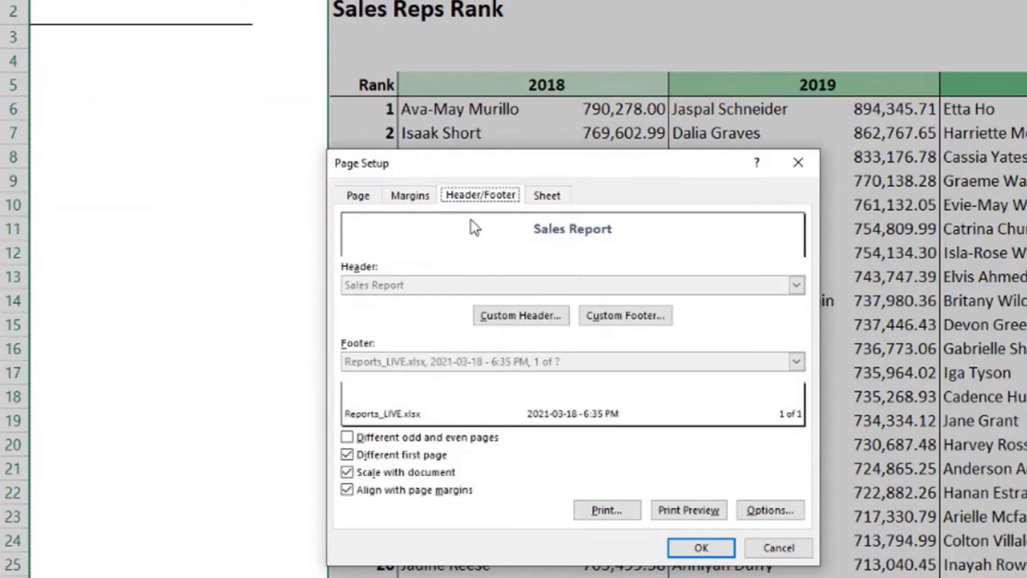
pyautogui.moveTo(482, 236)
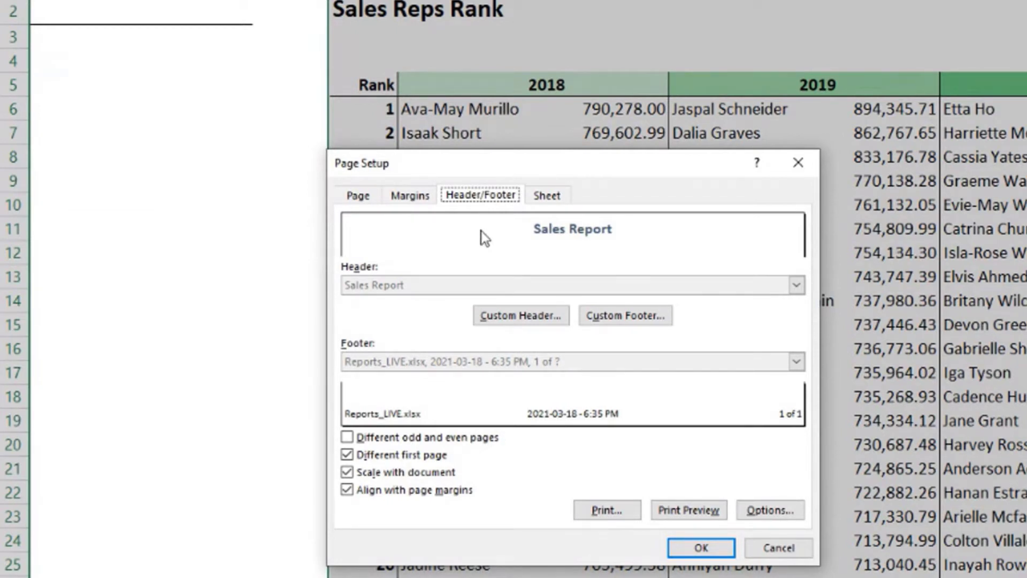
pyautogui.moveTo(496, 254)
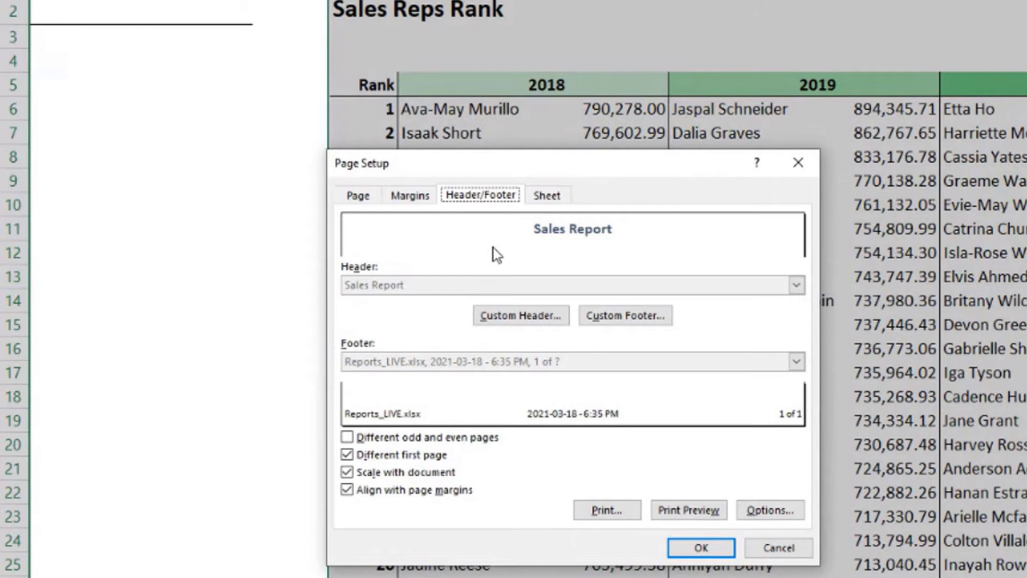
pyautogui.moveTo(488, 254)
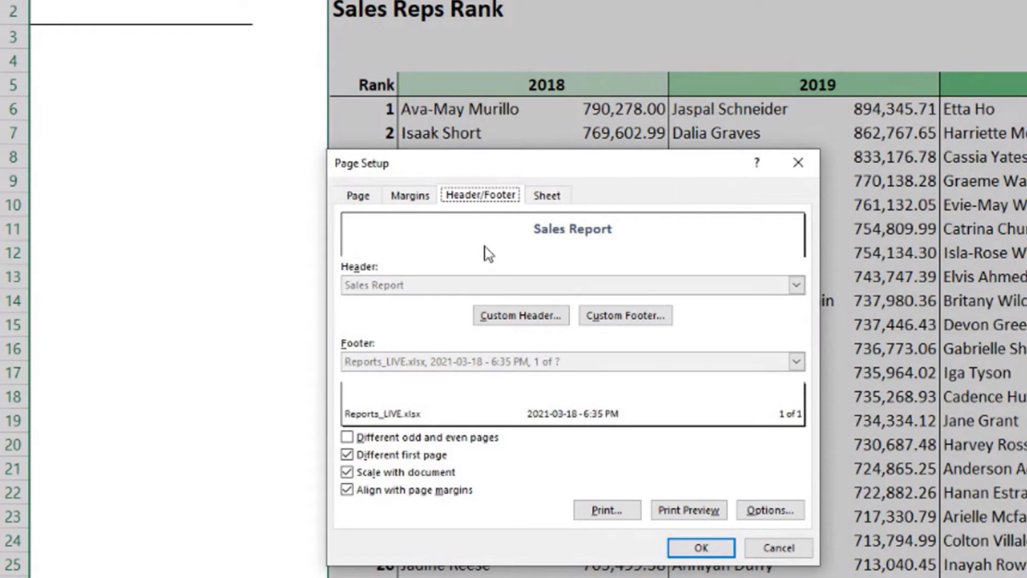
pyautogui.moveTo(469, 205)
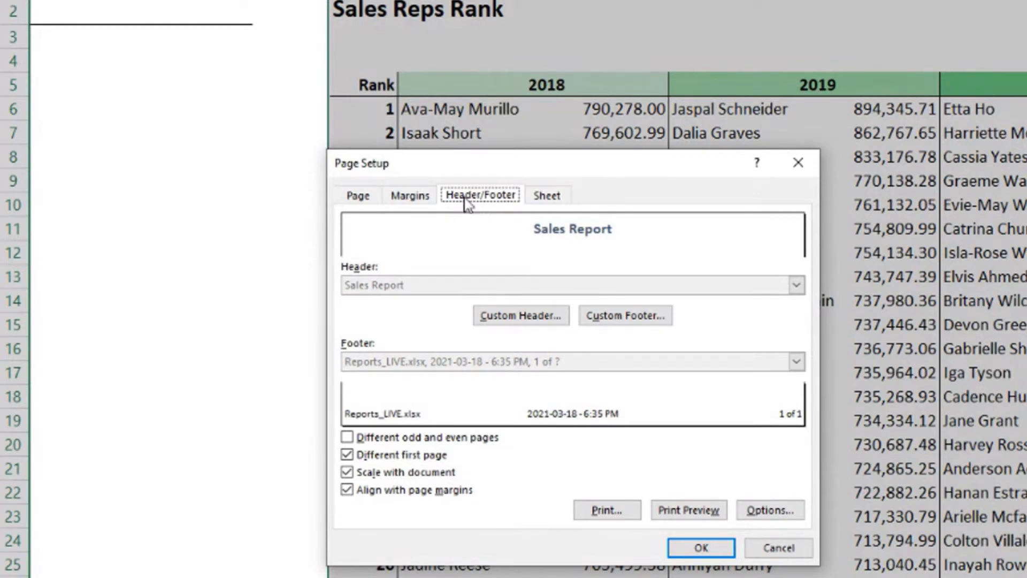
pyautogui.click(410, 194)
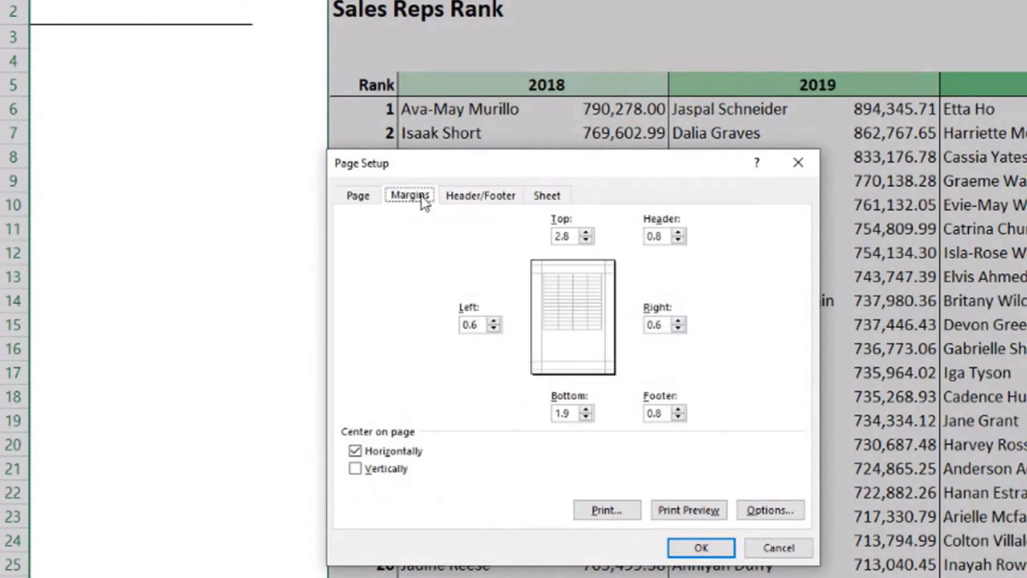
pyautogui.moveTo(575, 288)
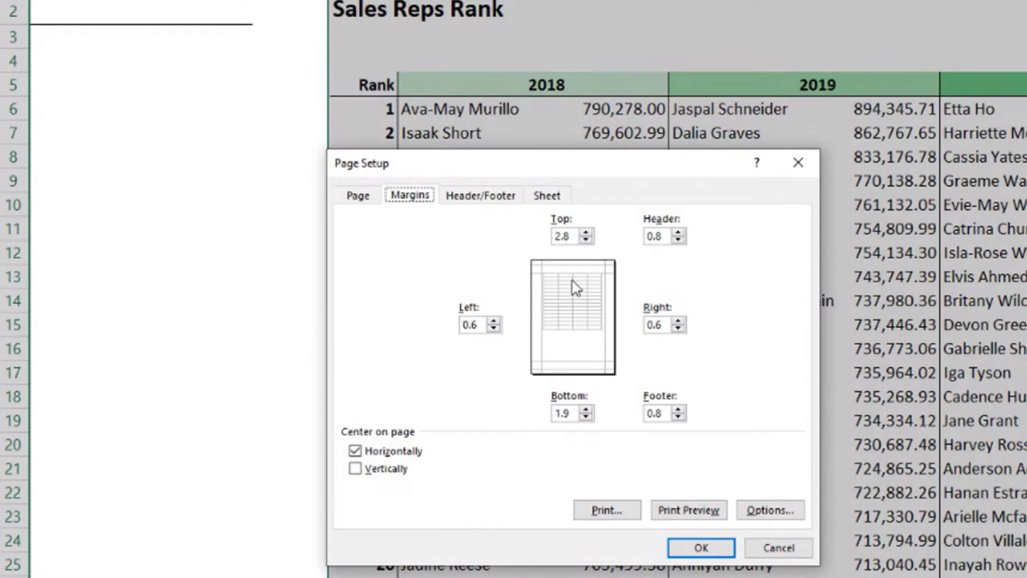
pyautogui.moveTo(569, 294)
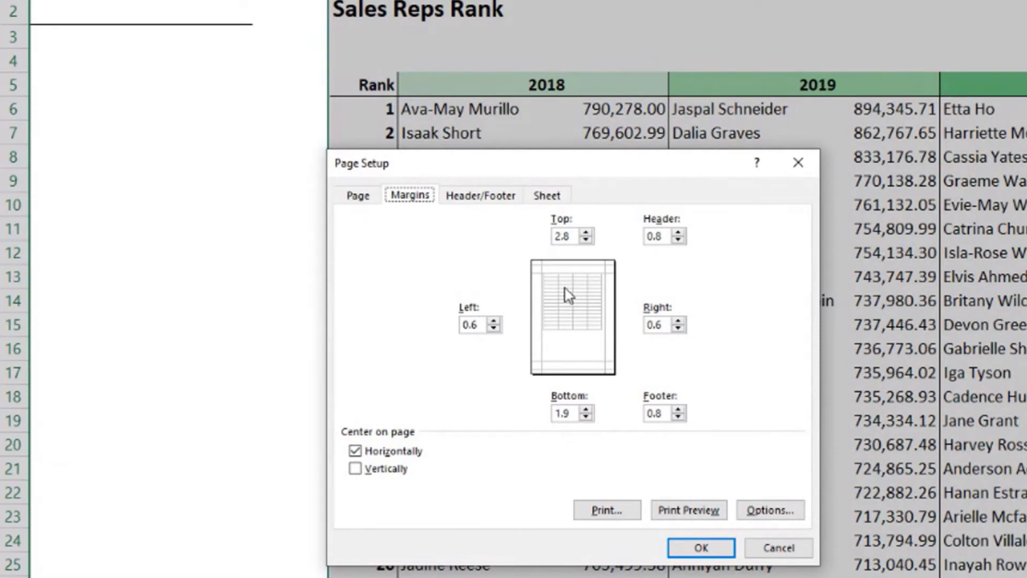
# - On the Page tab, choose Fit to 1 page wide with pages tall left blank
pyautogui.click(358, 195)
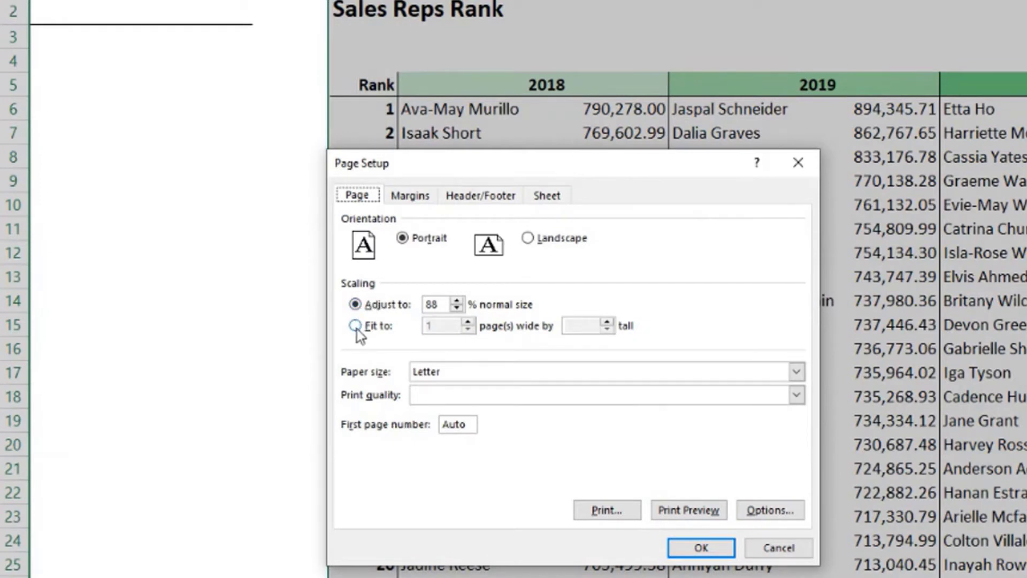
pyautogui.click(355, 325)
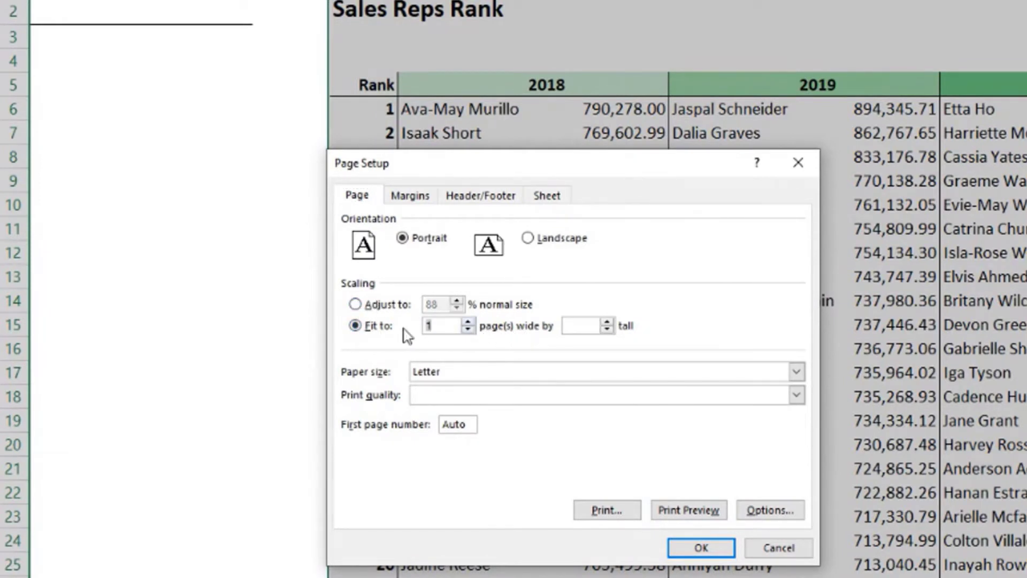
pyautogui.click(441, 325)
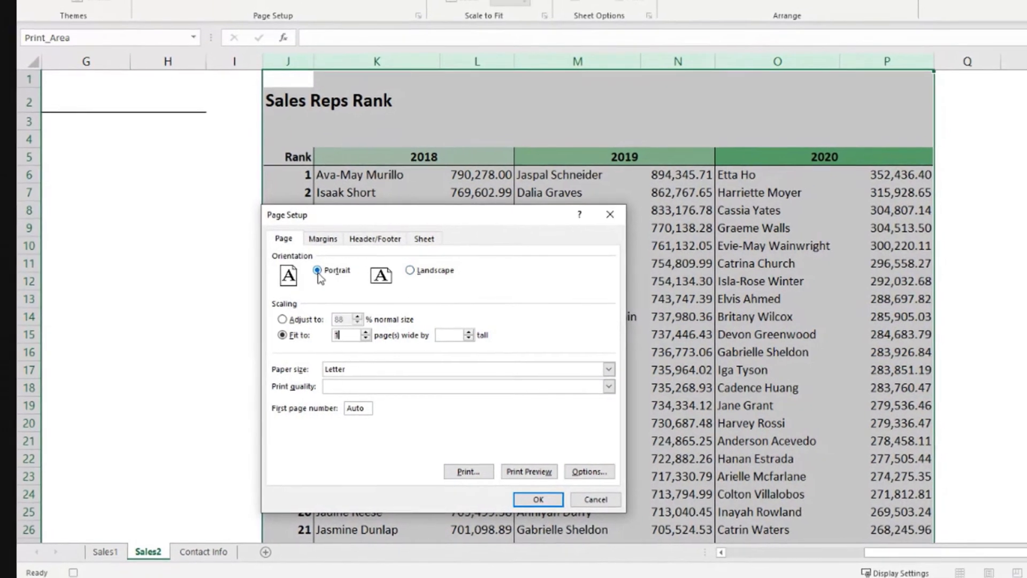
pyautogui.click(539, 499)
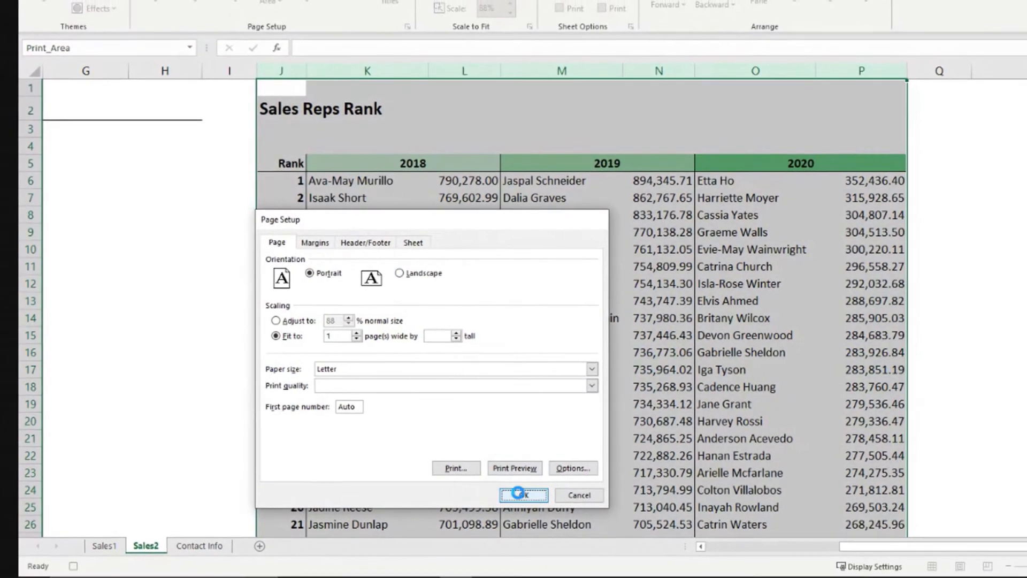
# - Confirm the Page Setup changes with OK, returning to the Sales Reps Rank sheet
pyautogui.click(523, 495)
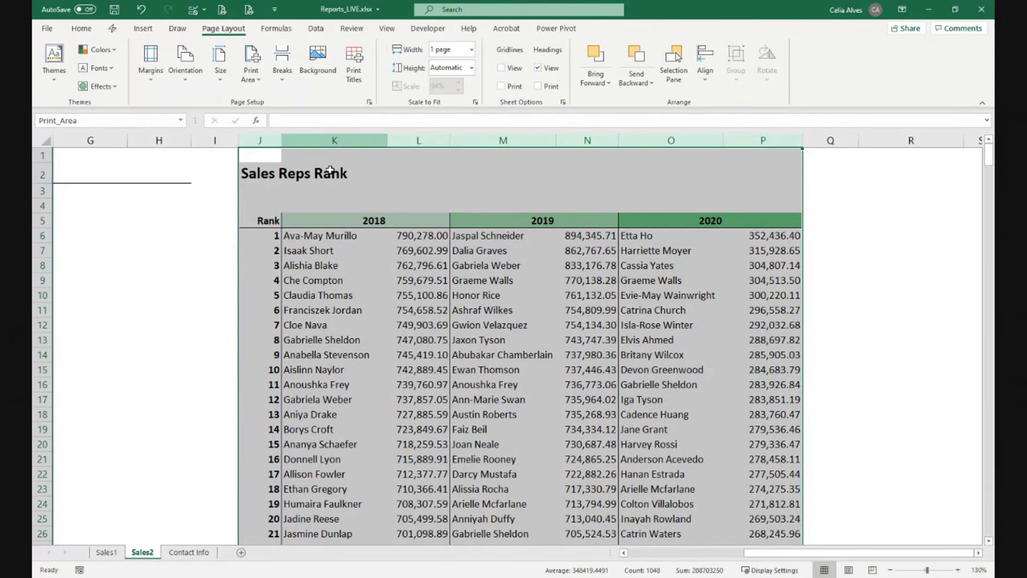
# - Launch the Visual Basic editor, open Module1's code maximized and scroll to the top of PrintData
pyautogui.click(428, 27)
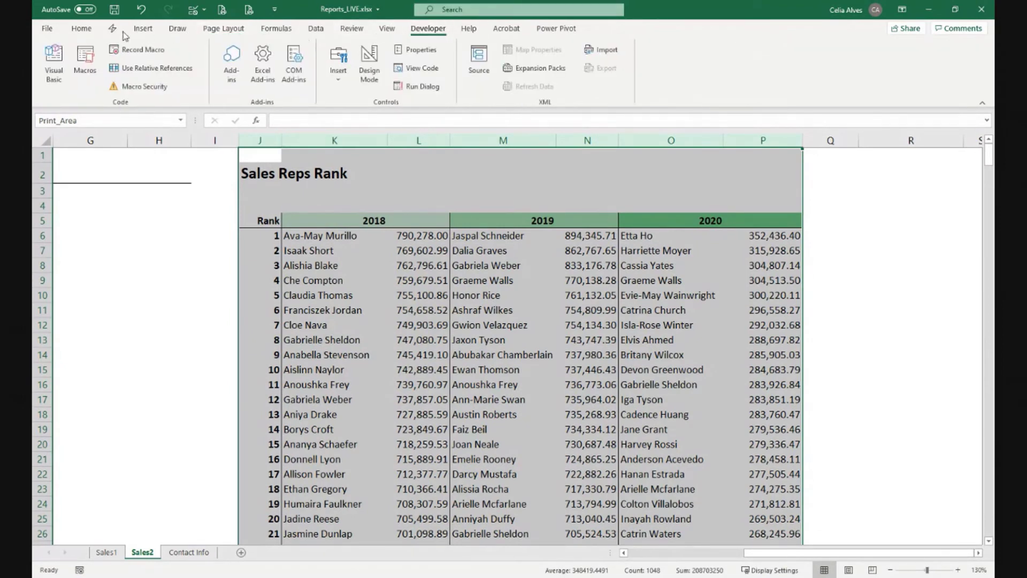
pyautogui.click(54, 63)
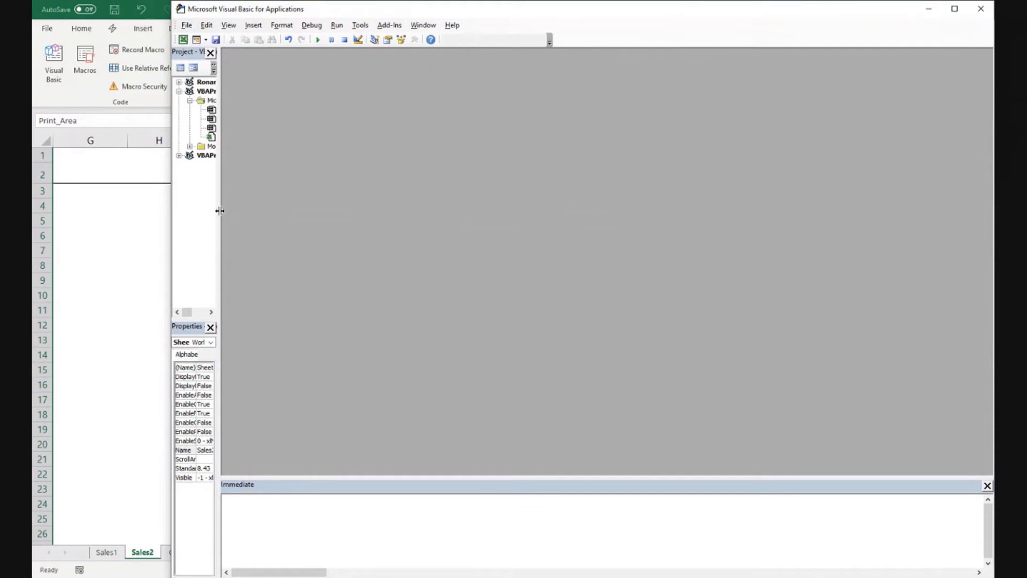
pyautogui.moveTo(220, 211); pyautogui.dragTo(305, 211)
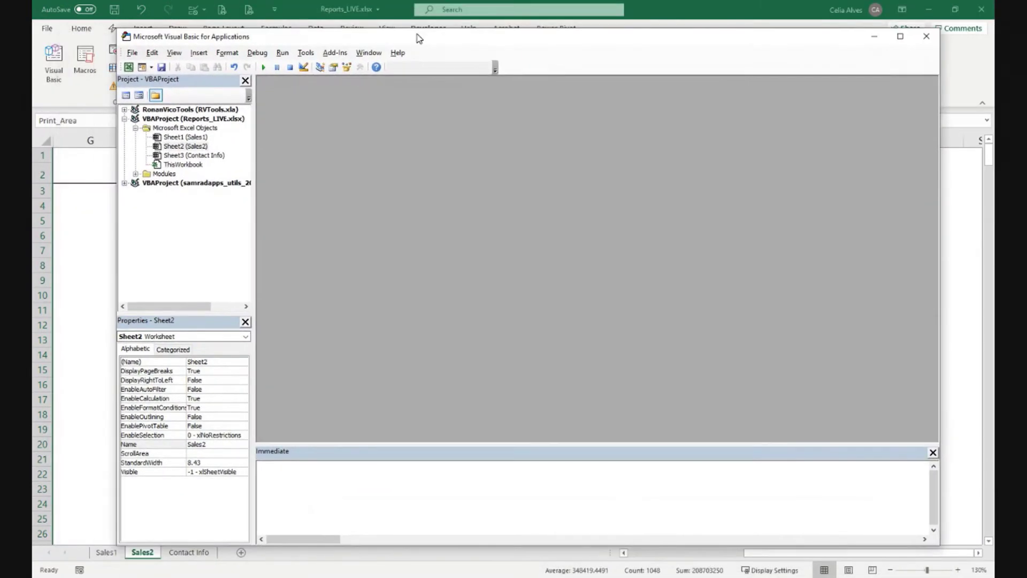
pyautogui.moveTo(210, 123)
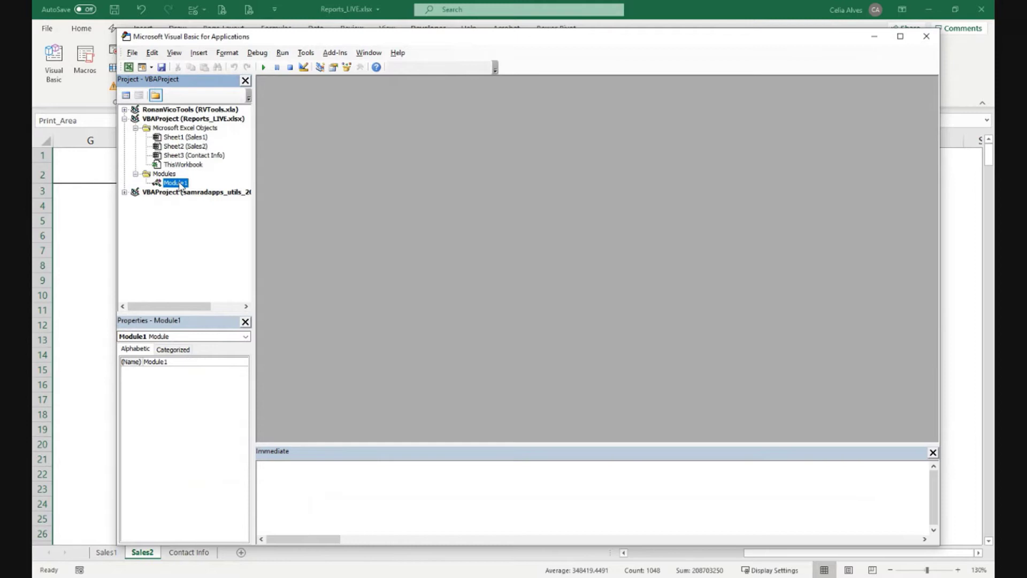
pyautogui.doubleClick(175, 183)
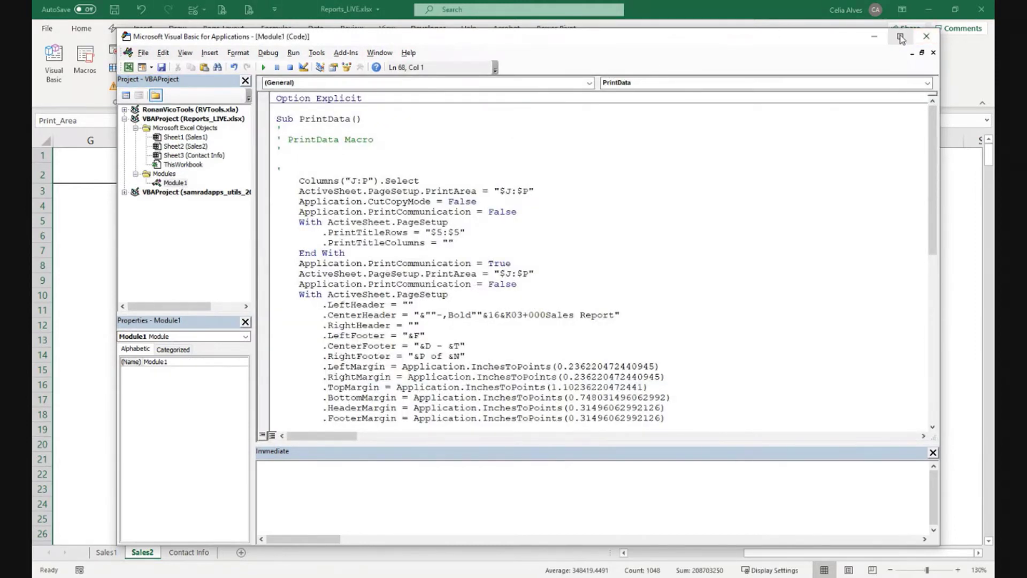
pyautogui.click(901, 36)
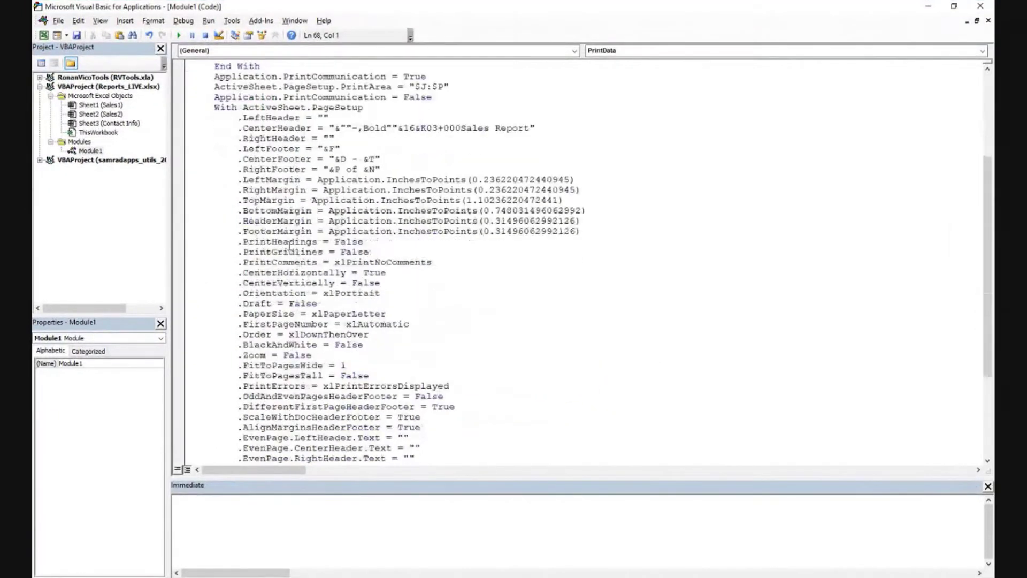
pyautogui.scroll(3)
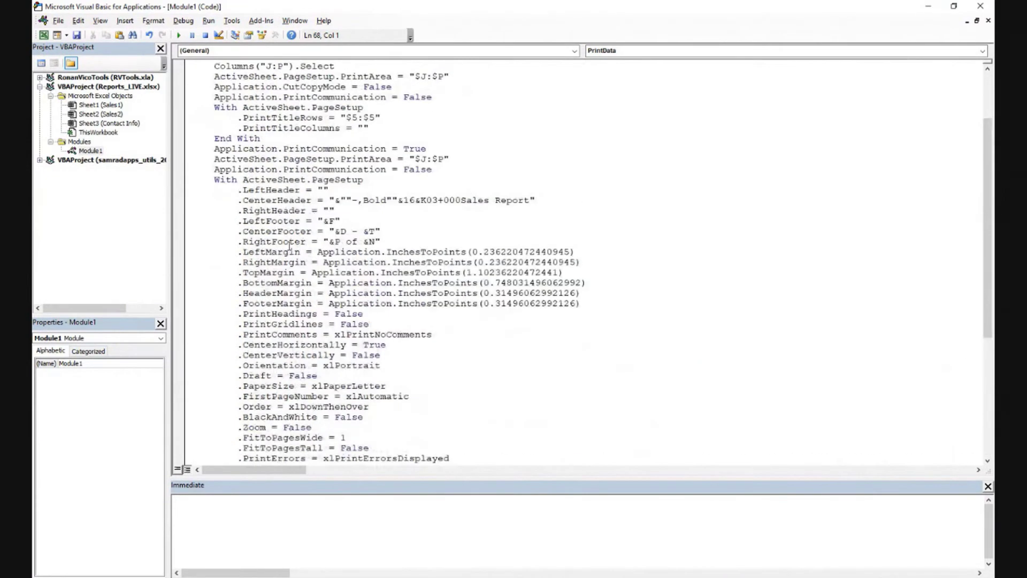
pyautogui.scroll(3)
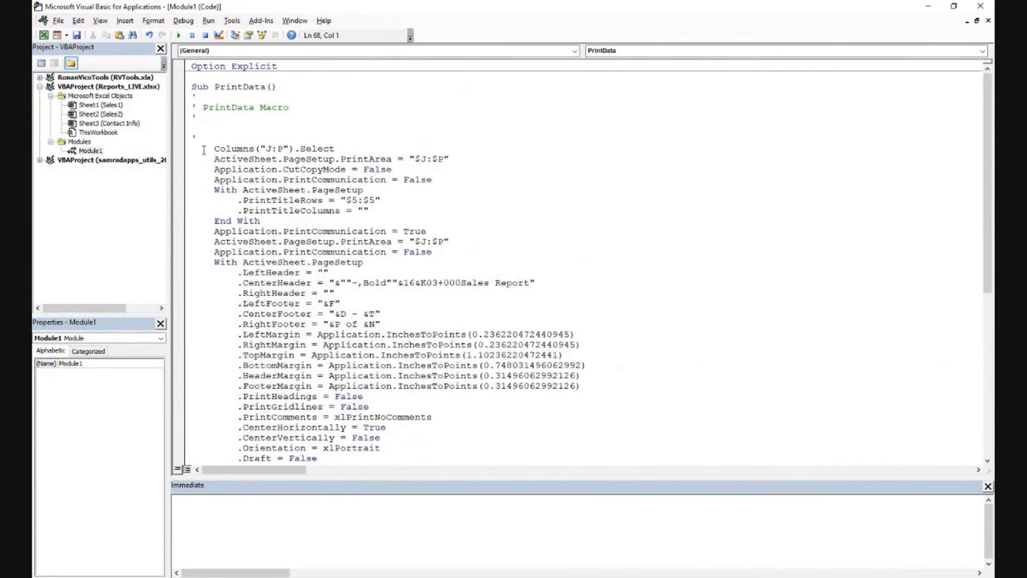
# - Delete the recorded comment lines and the Columns("J:P").Select line from the start of PrintData
pyautogui.moveTo(213, 148); pyautogui.dragTo(391, 169)
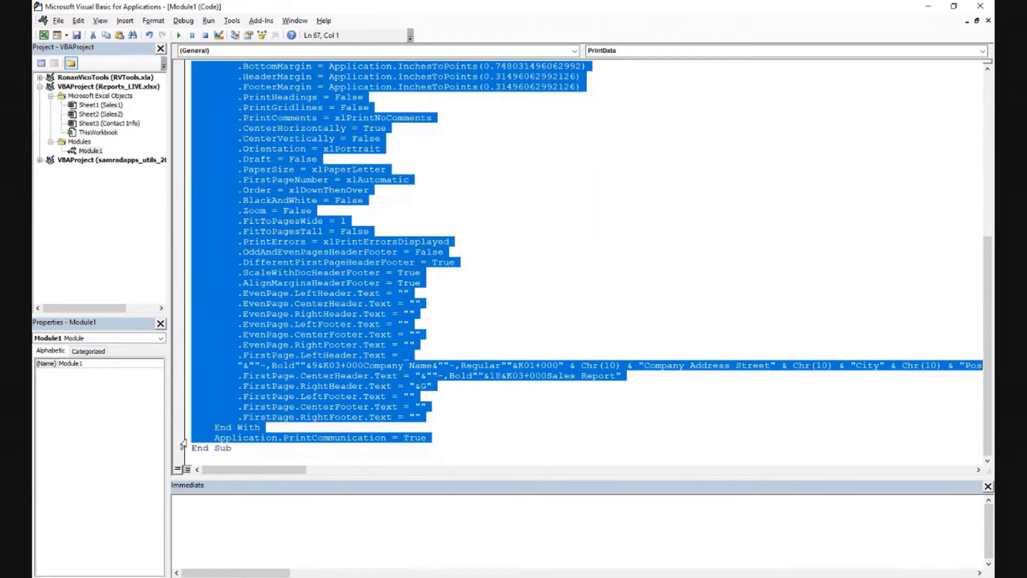
pyautogui.scroll(3)
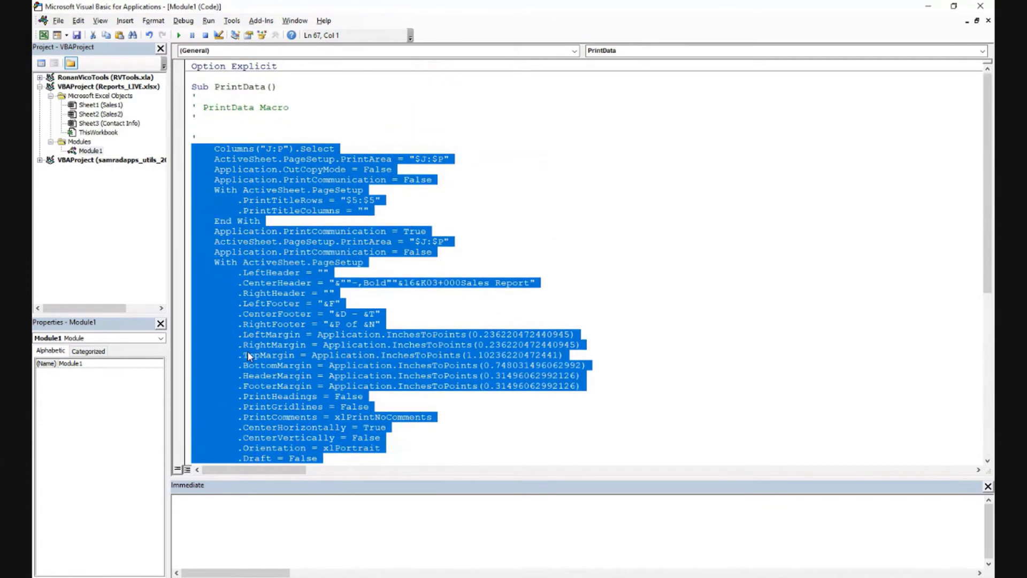
pyautogui.moveTo(336, 314)
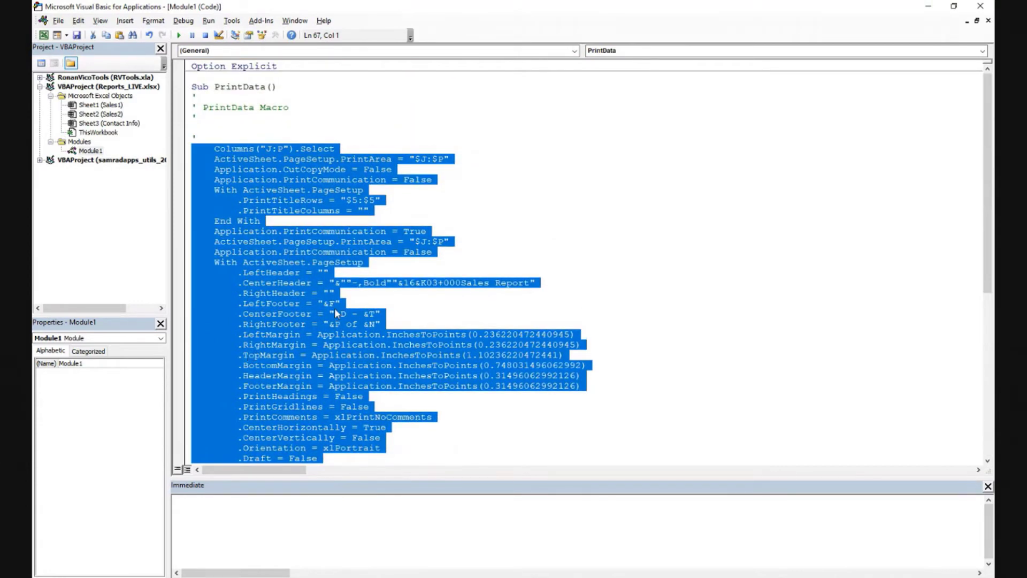
pyautogui.click(249, 107)
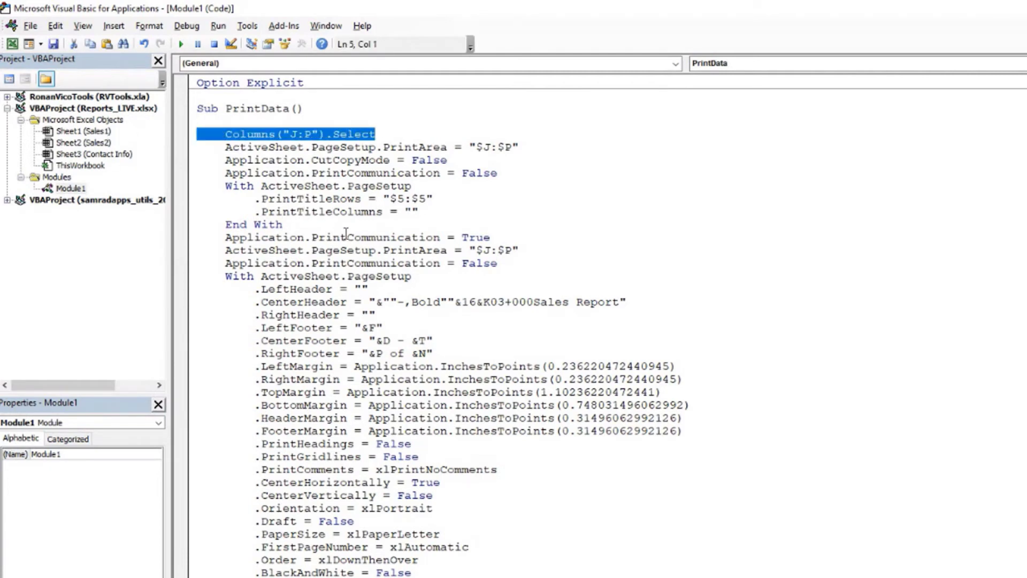
pyautogui.moveTo(358, 243)
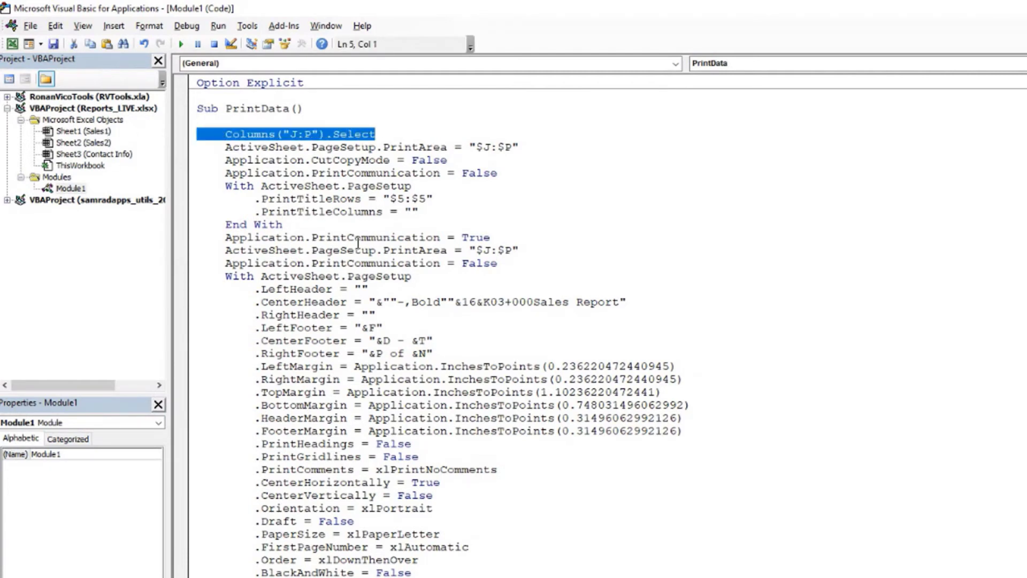
pyautogui.press('Delete')
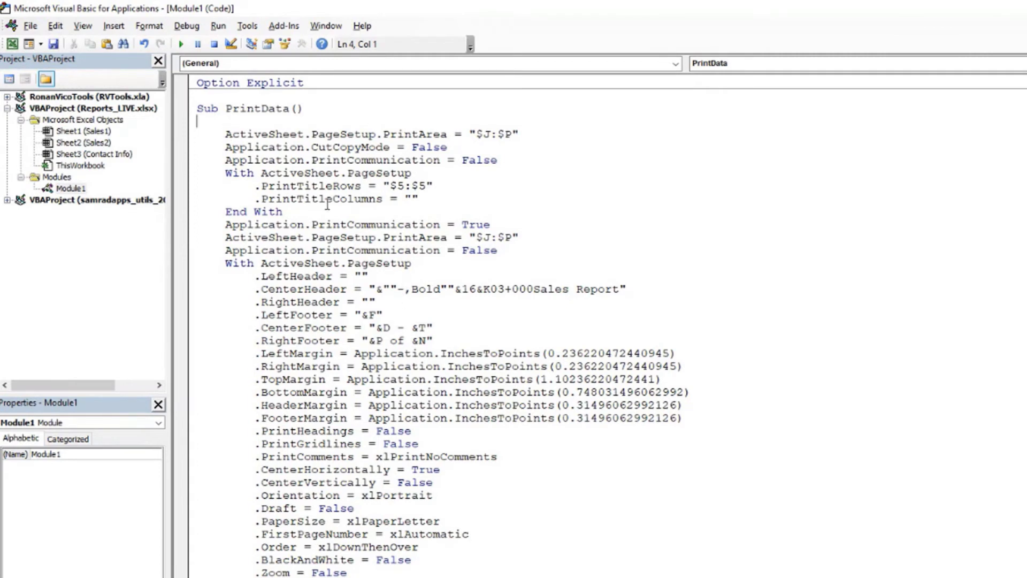
pyautogui.doubleClick(493, 135)
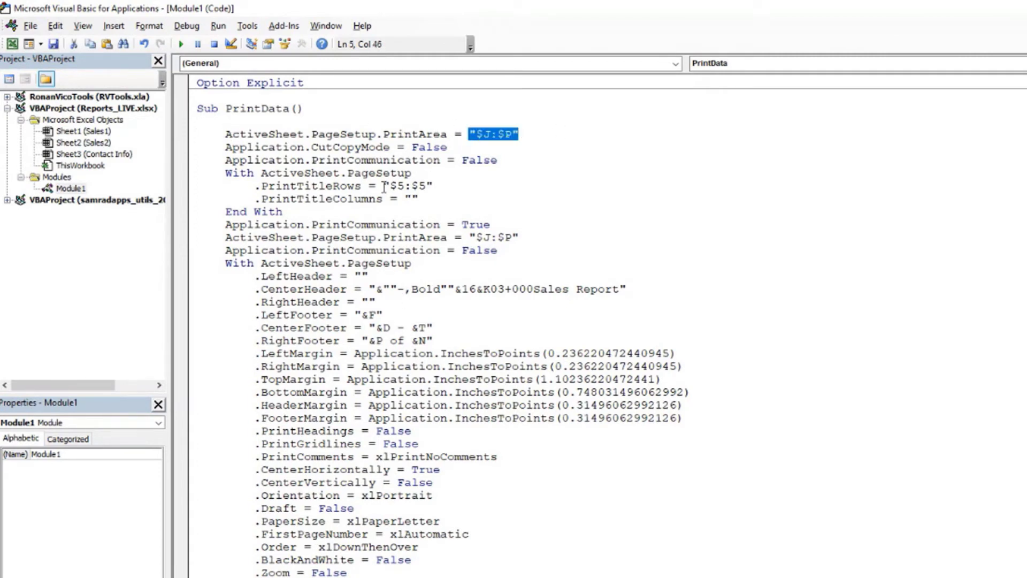
pyautogui.doubleClick(403, 186)
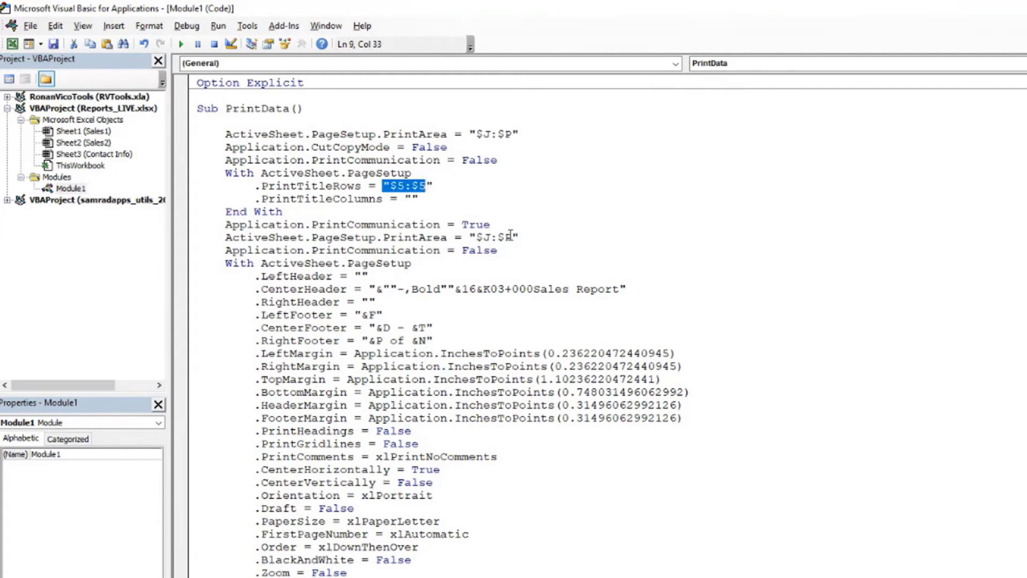
pyautogui.scroll(-3)
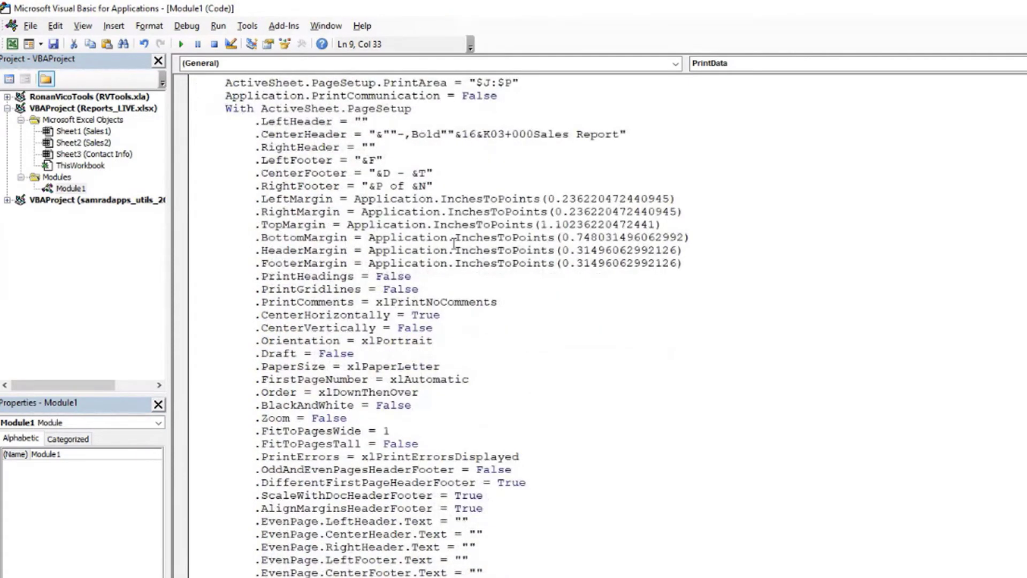
pyautogui.scroll(-3)
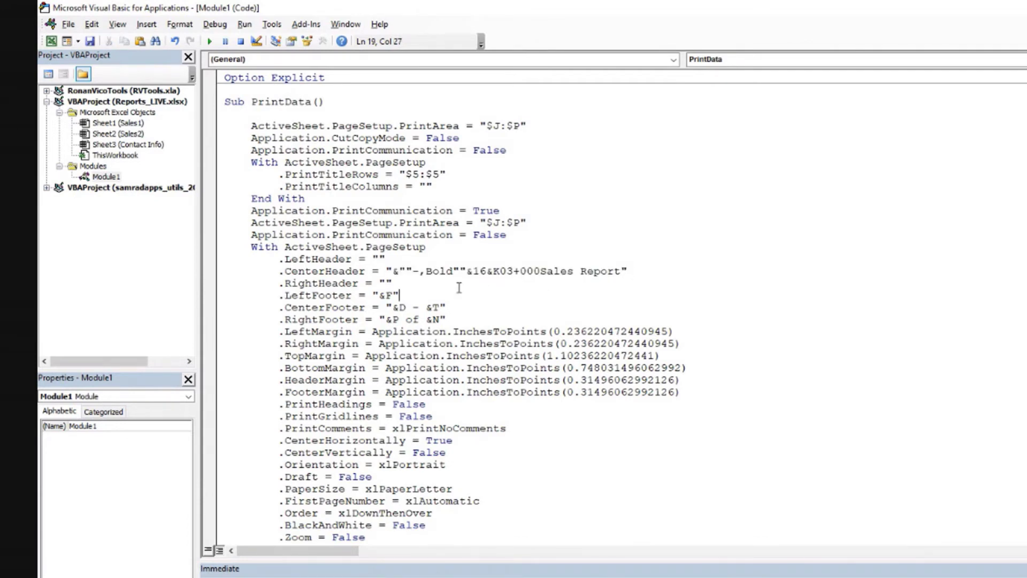
pyautogui.scroll(-3)
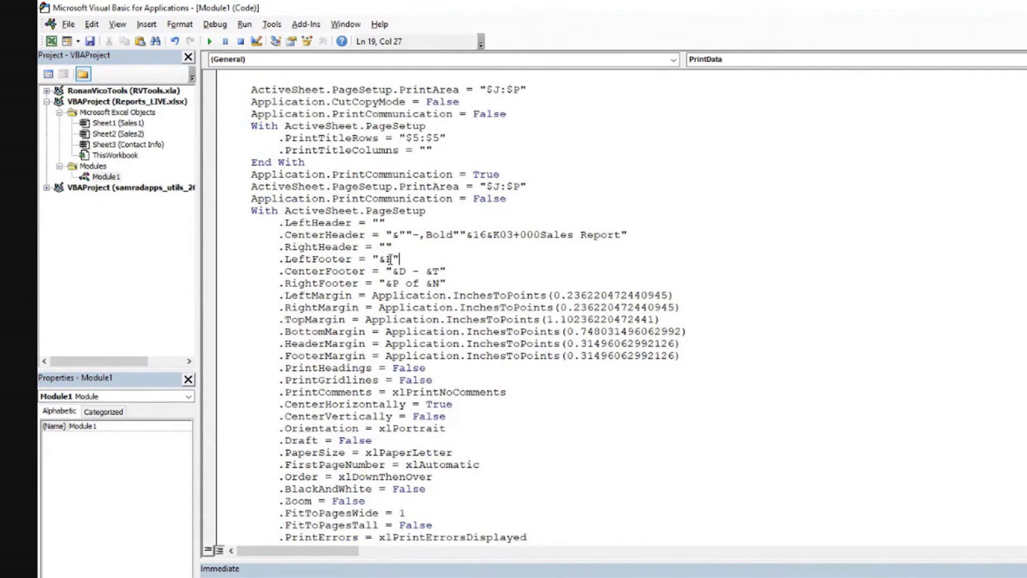
pyautogui.write('F')
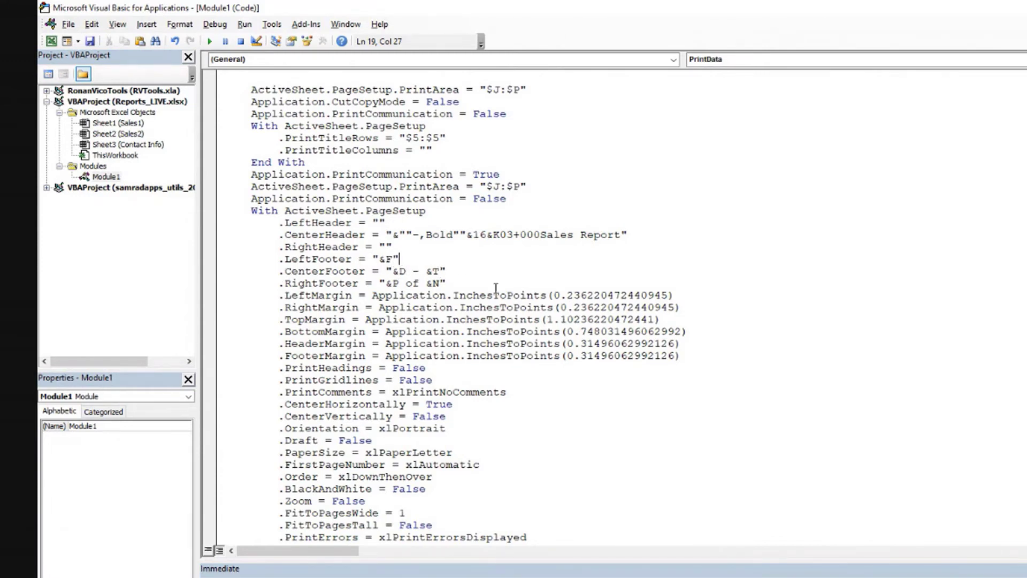
pyautogui.scroll(-3)
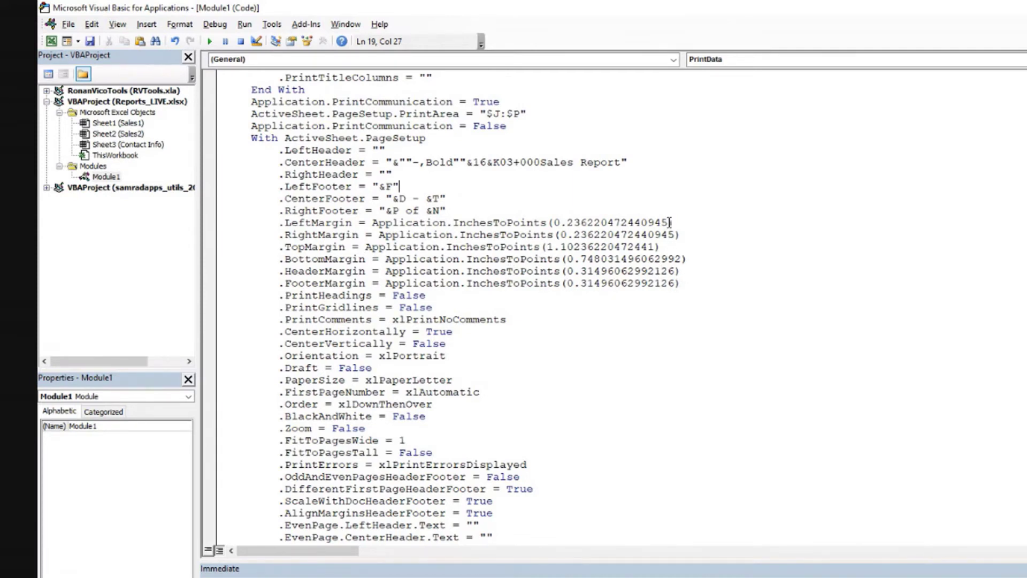
pyautogui.doubleClick(661, 223)
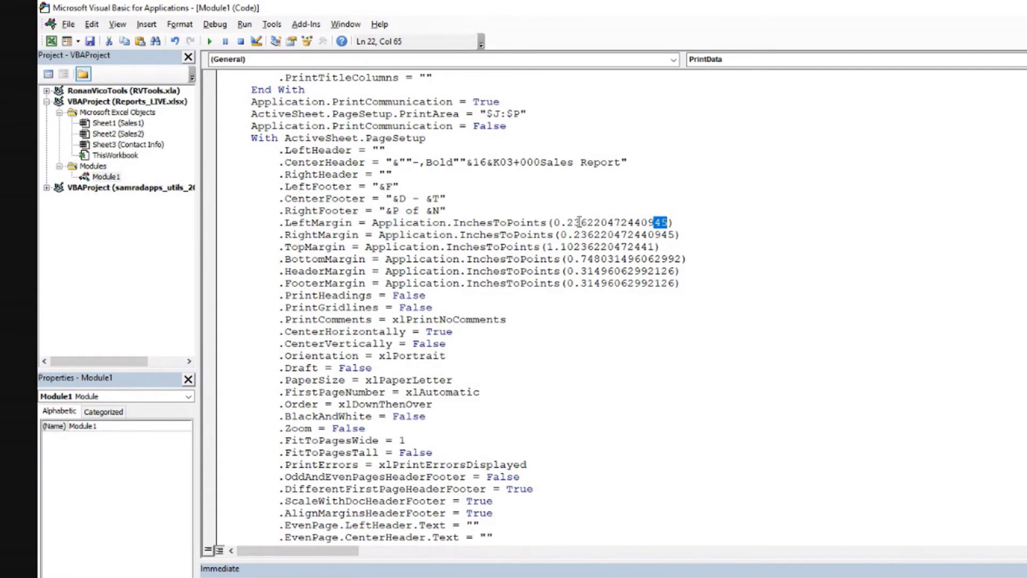
pyautogui.click(681, 287)
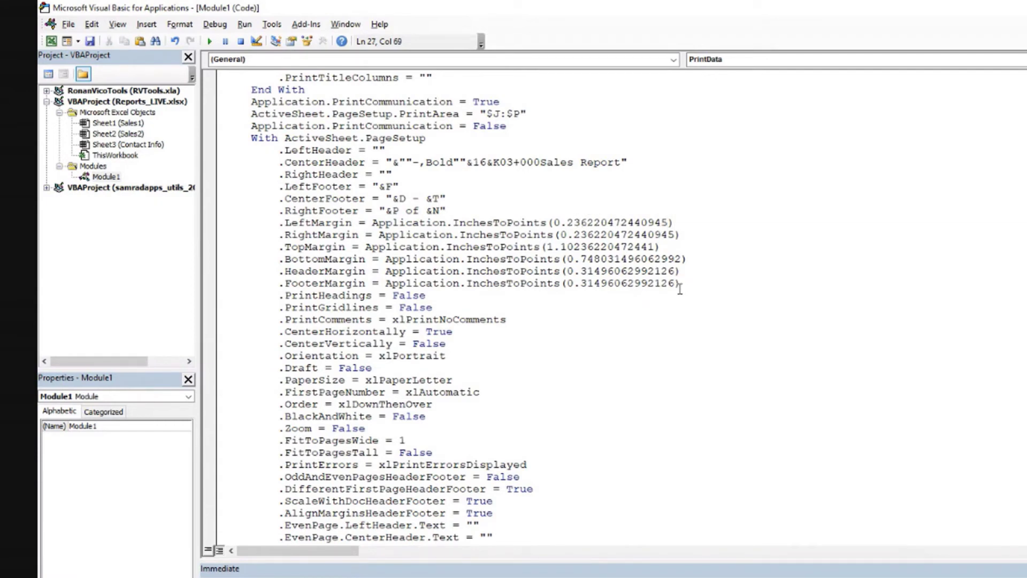
# - Delete the PrintHeadings, PrintGridlines and PrintComments lines and move to the centering lines
pyautogui.scroll(-3)
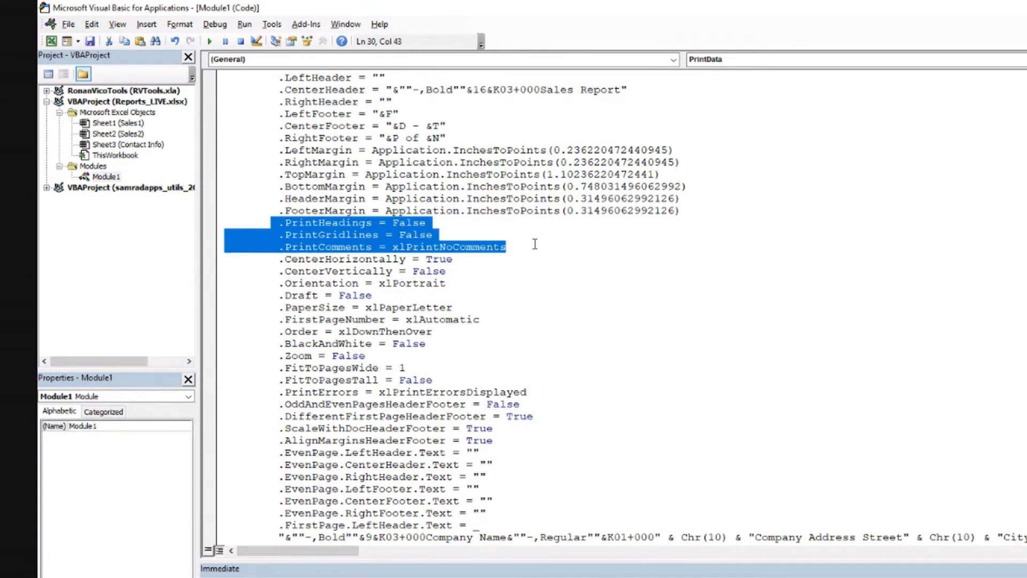
pyautogui.press('Delete')
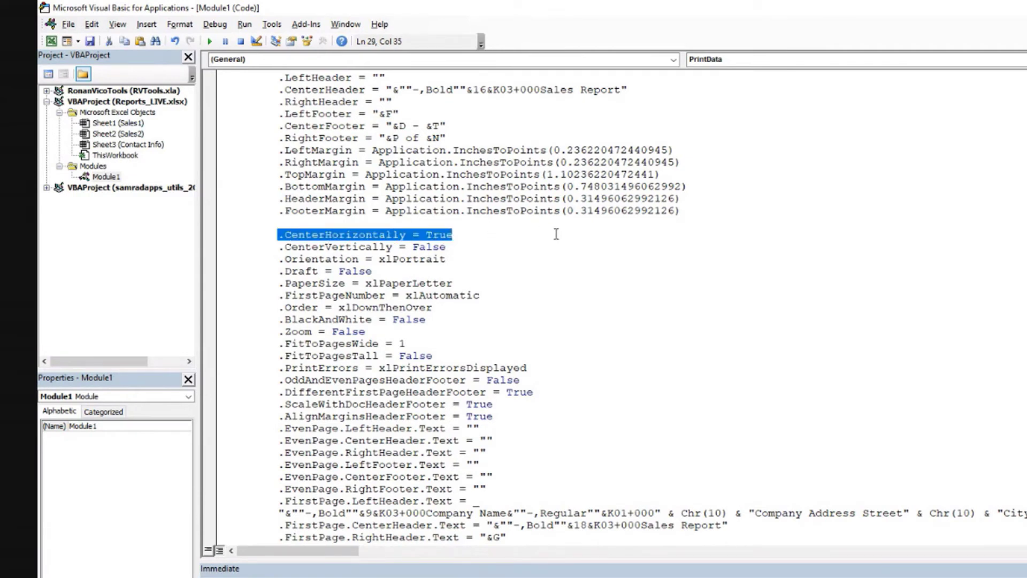
pyautogui.press('Down')
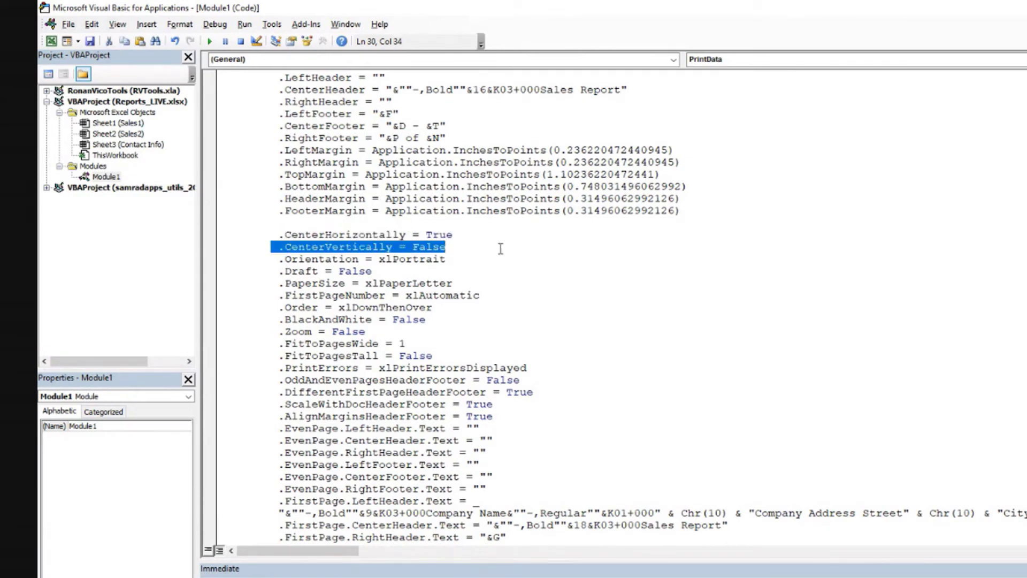
pyautogui.click(357, 271)
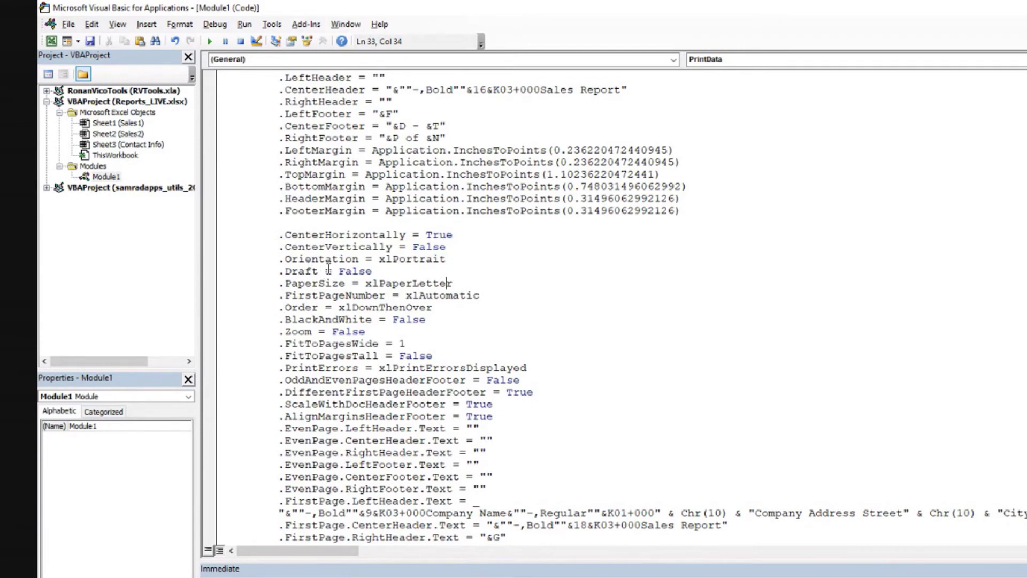
# - Remove the six EvenPage header and footer lines and separate the centering lines with blanks
pyautogui.scroll(-3)
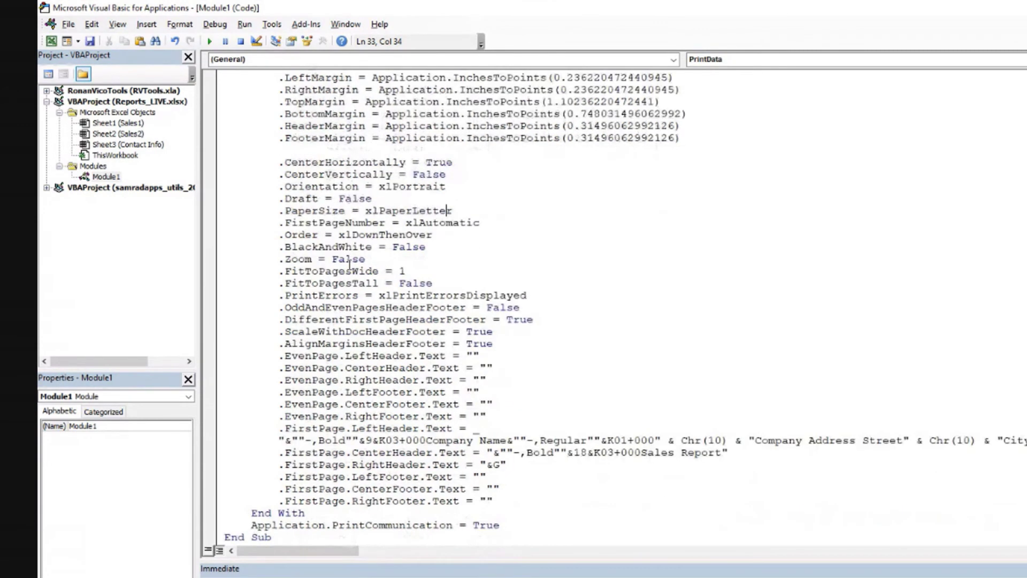
pyautogui.scroll(3)
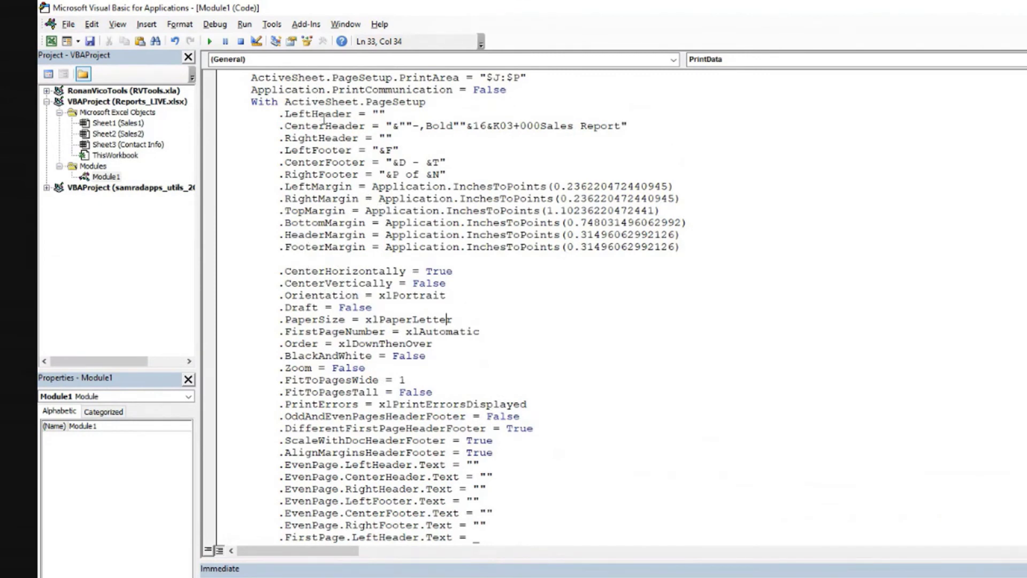
pyautogui.moveTo(392, 390)
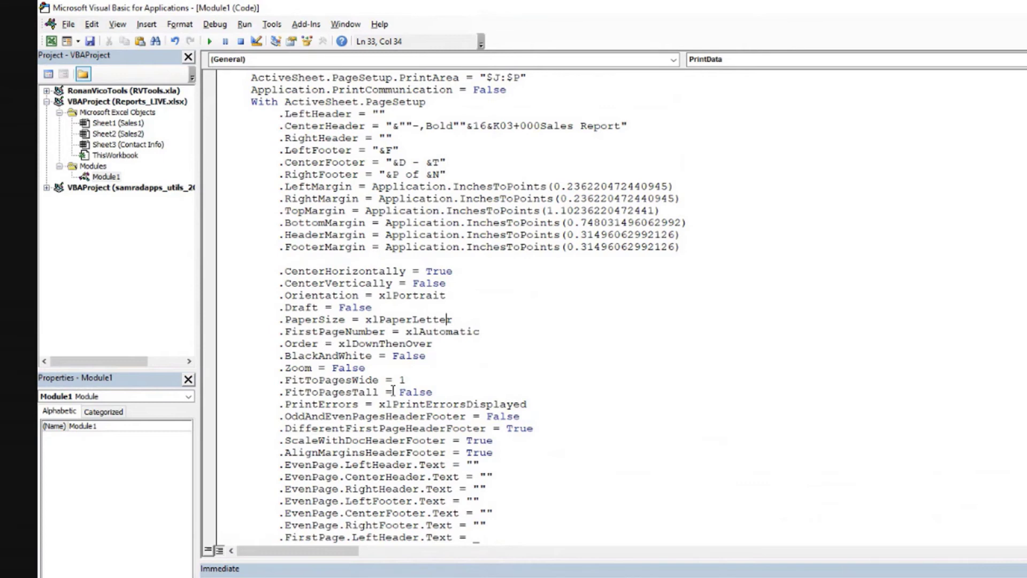
pyautogui.scroll(-3)
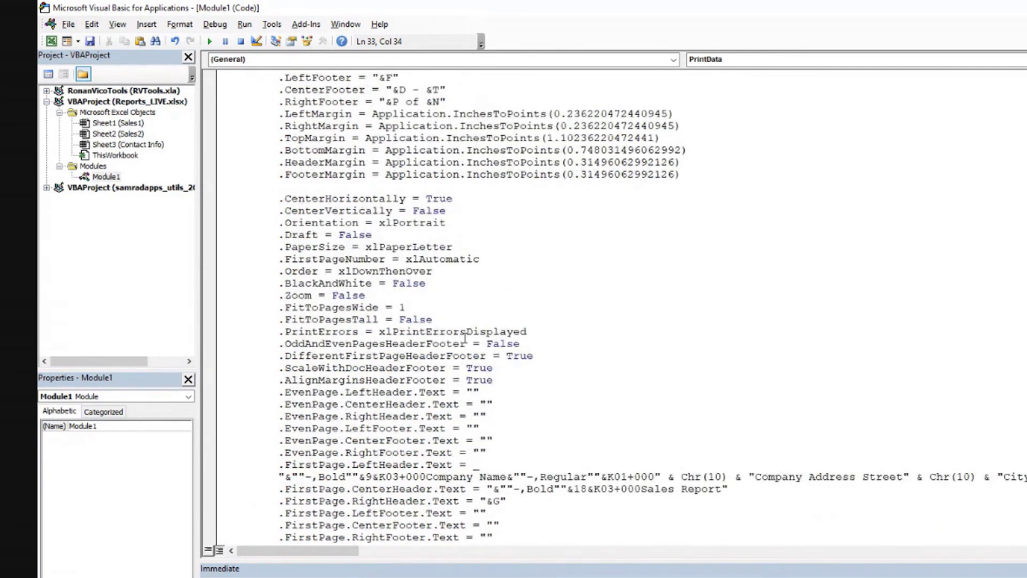
pyautogui.moveTo(334, 407)
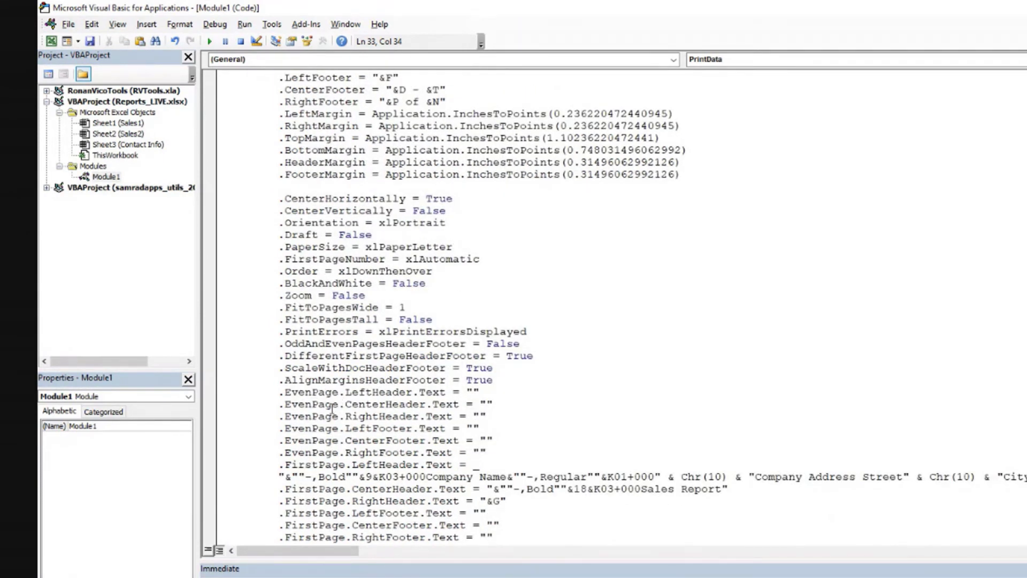
pyautogui.click(482, 464)
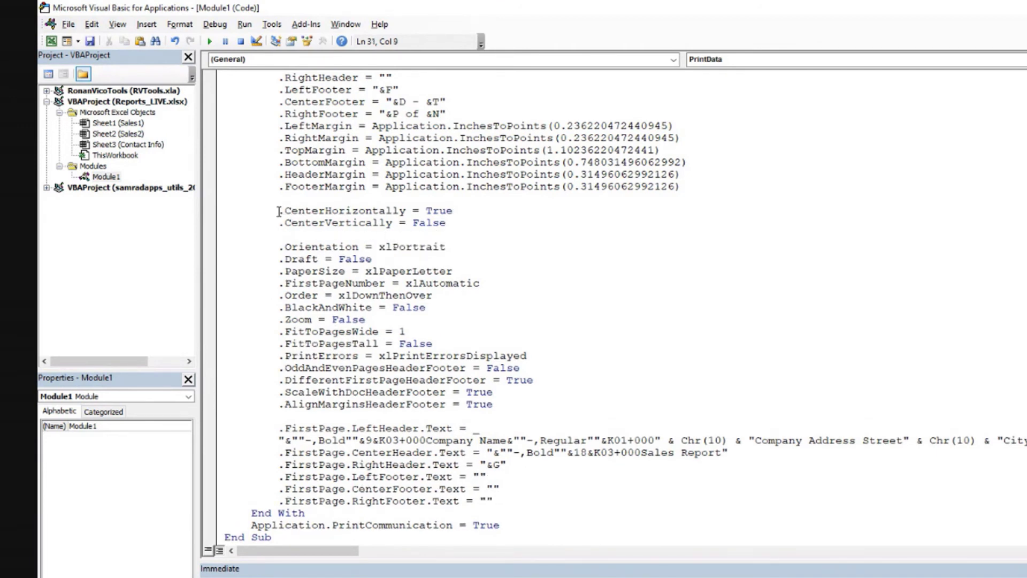
# - Delete the Draft, FirstPageNumber, Order and BlackAndWhite lines, keeping PaperSize and fit-to-page groups separated
pyautogui.click(449, 247)
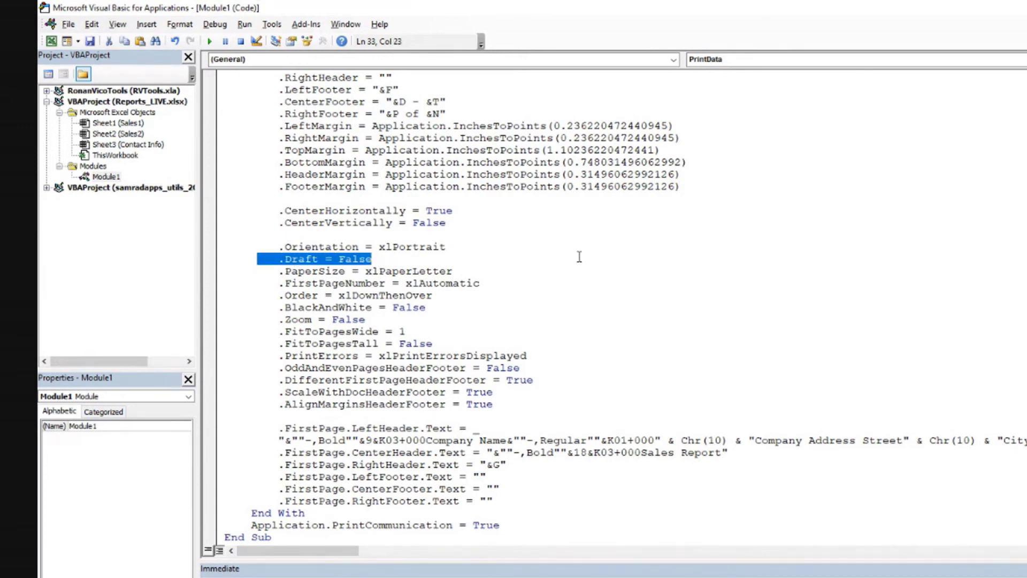
pyautogui.click(445, 283)
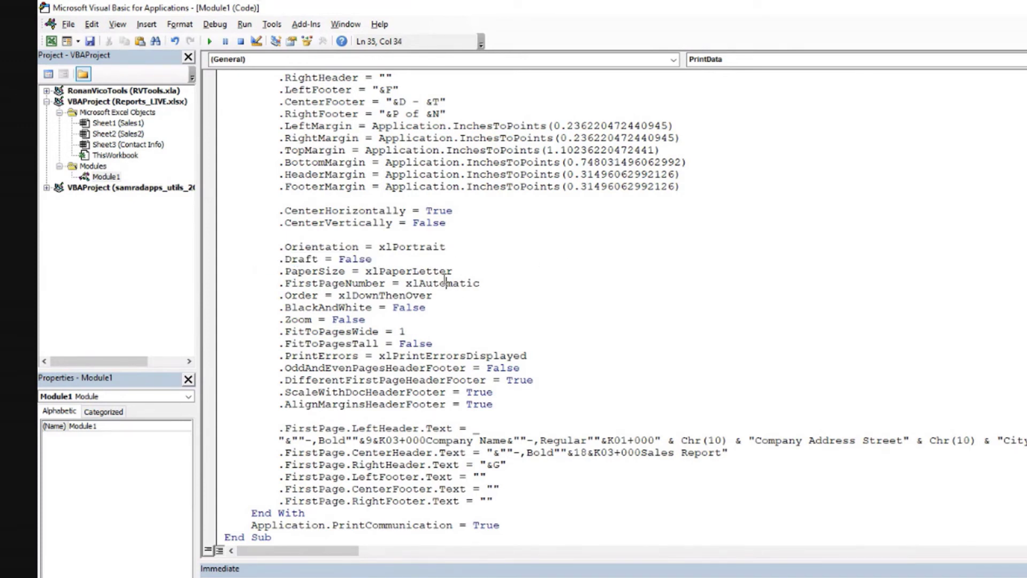
pyautogui.click(374, 259)
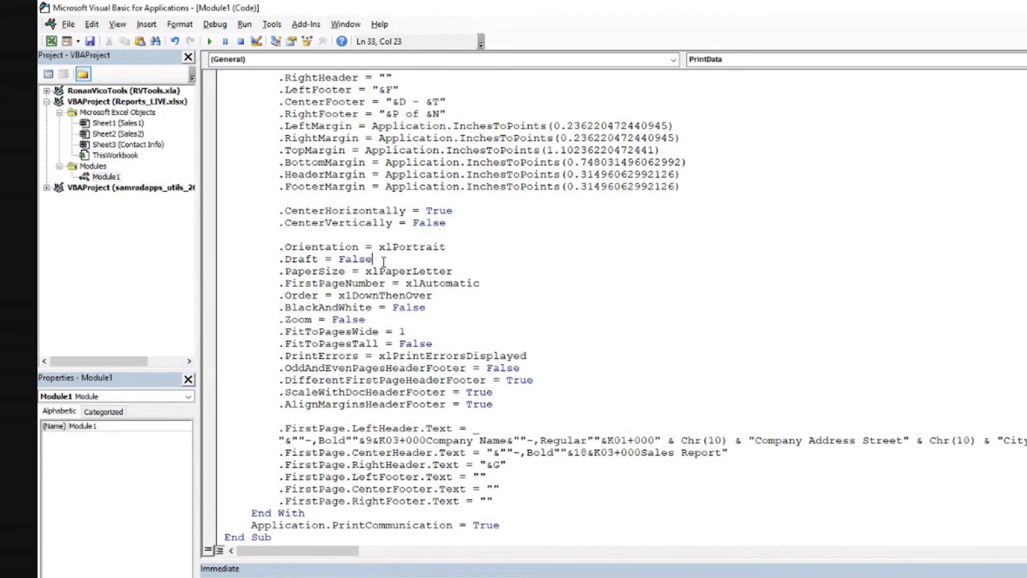
pyautogui.moveTo(195, 261)
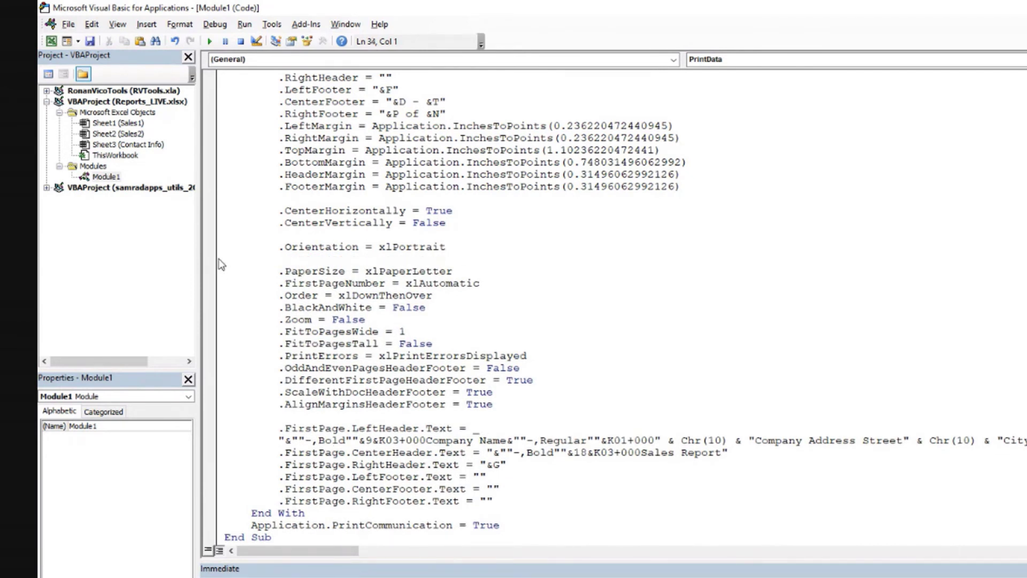
pyautogui.click(451, 271)
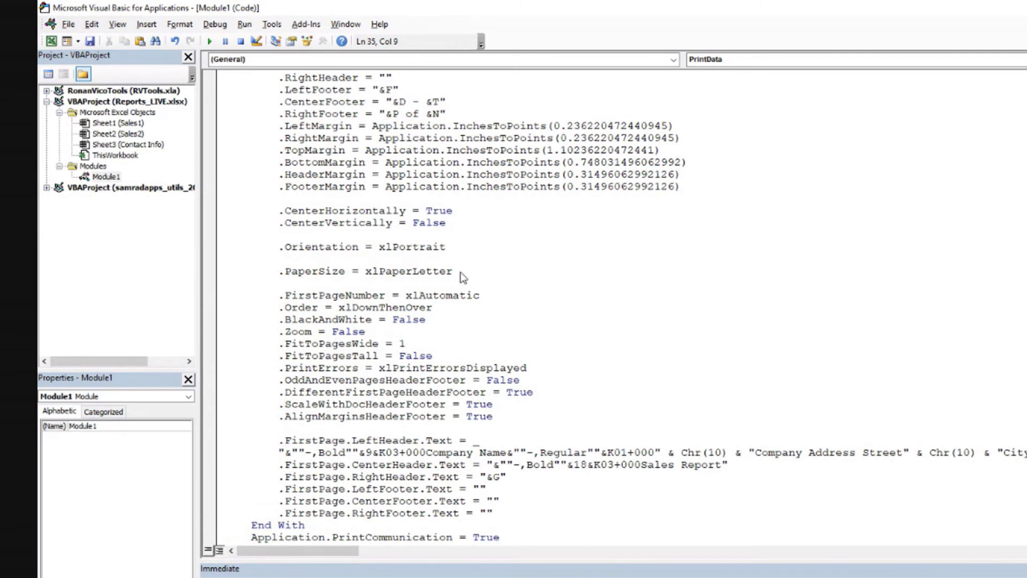
pyautogui.moveTo(267, 299)
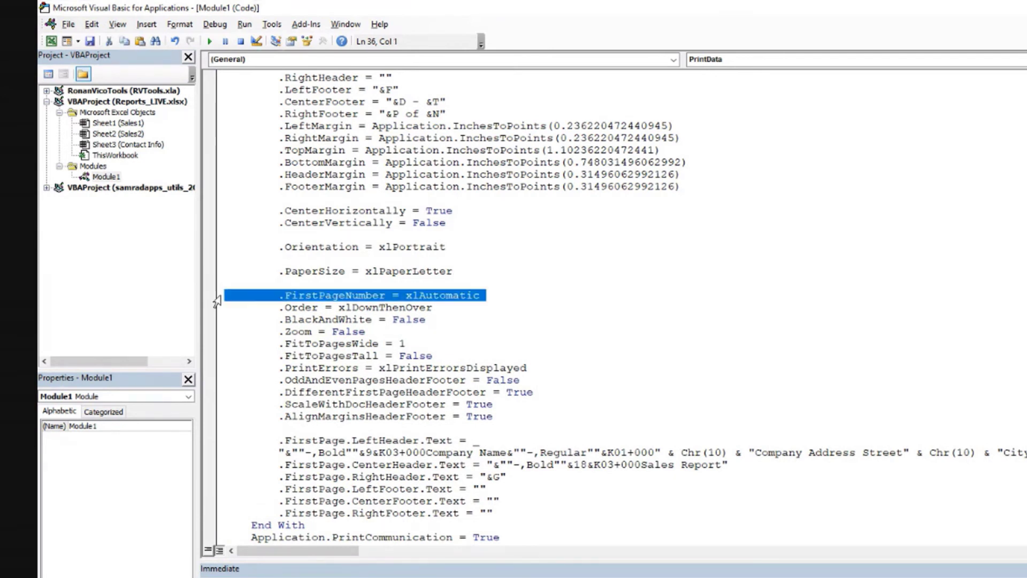
pyautogui.moveTo(223, 300)
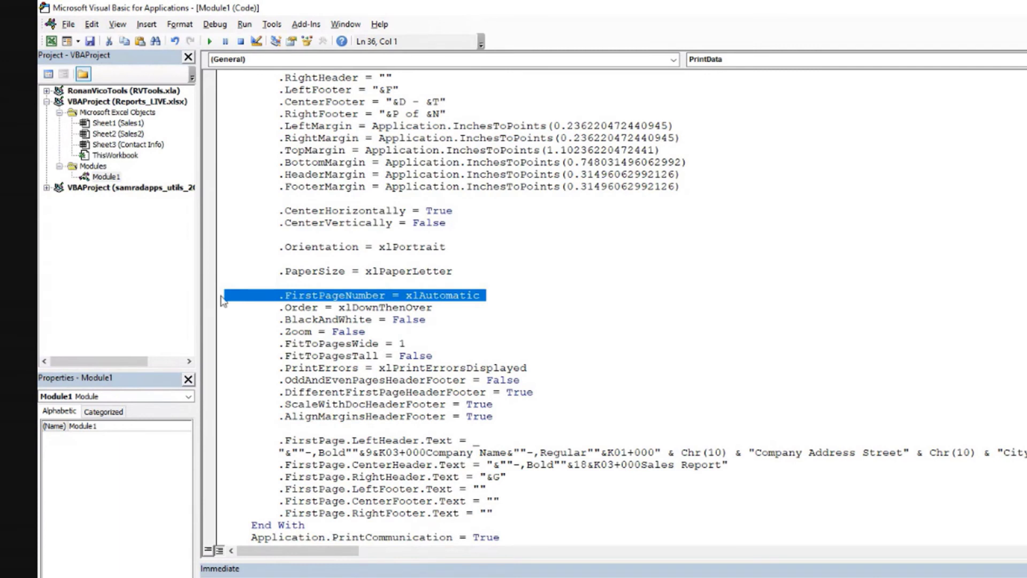
pyautogui.press('Delete')
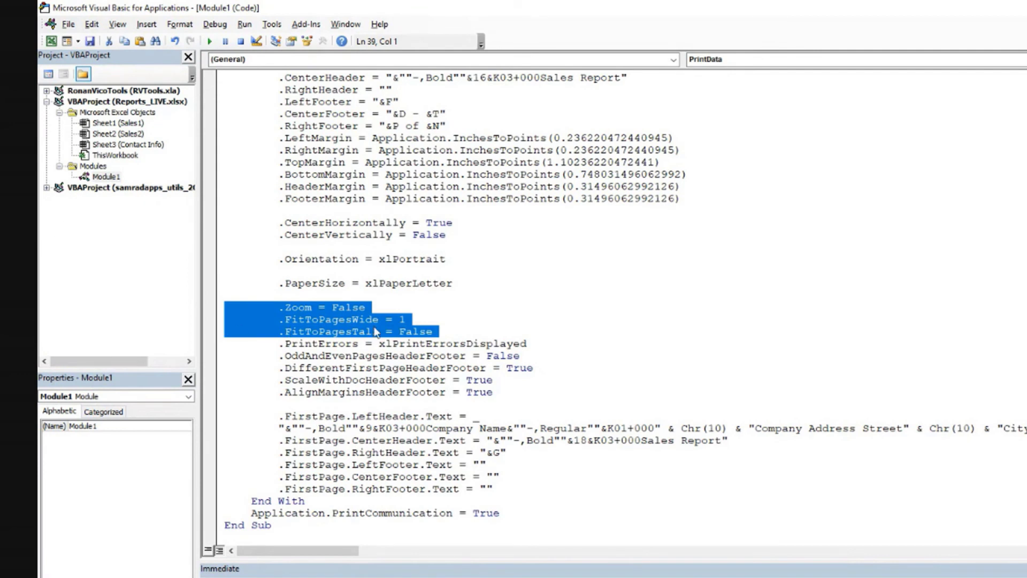
pyautogui.moveTo(321, 333)
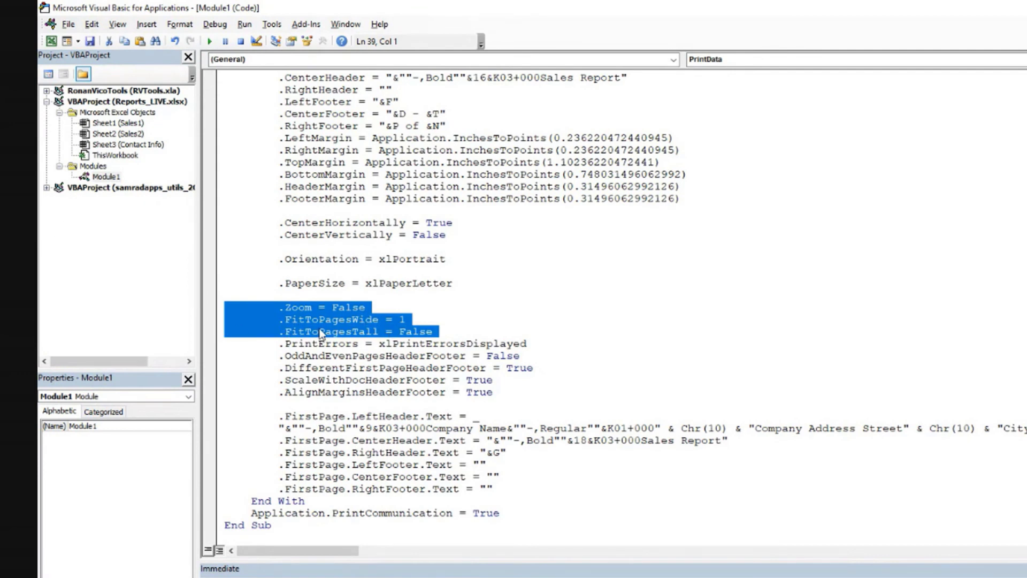
pyautogui.moveTo(358, 322)
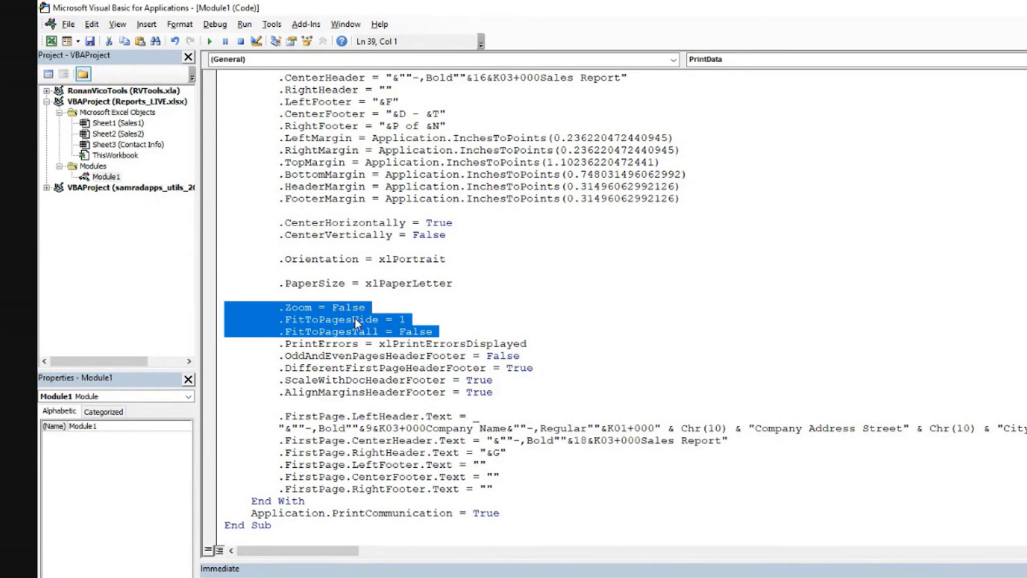
pyautogui.moveTo(396, 320)
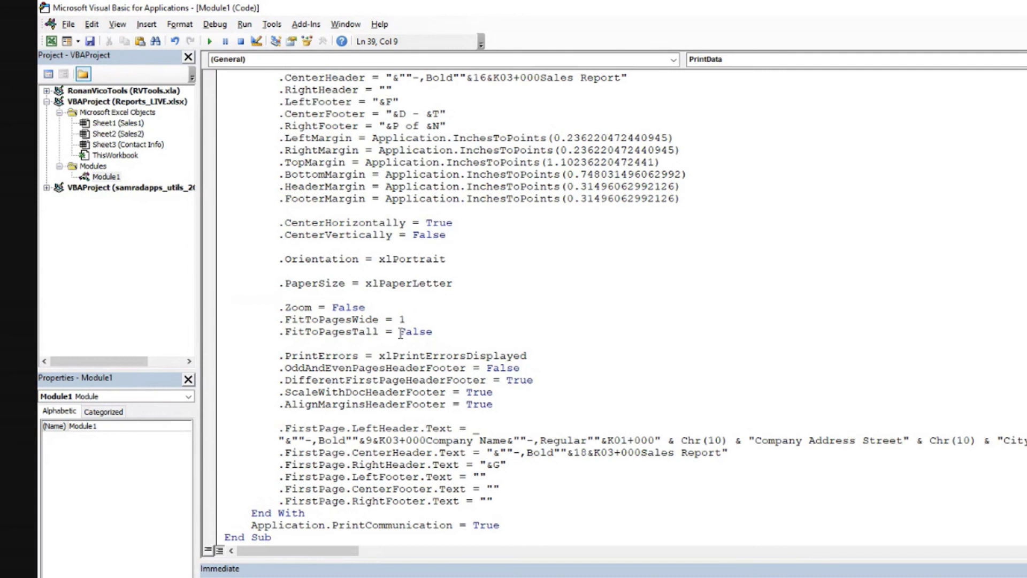
# - Delete the PrintErrors, OddAndEvenPages and DifferentFirstPage header-footer lines and return to the macro's start
pyautogui.click(280, 342)
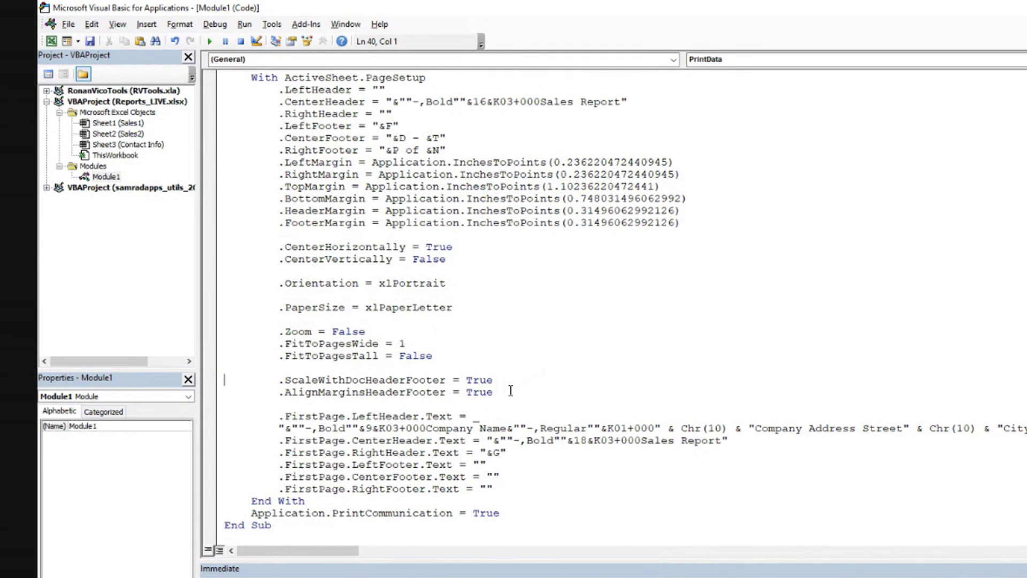
pyautogui.moveTo(388, 428)
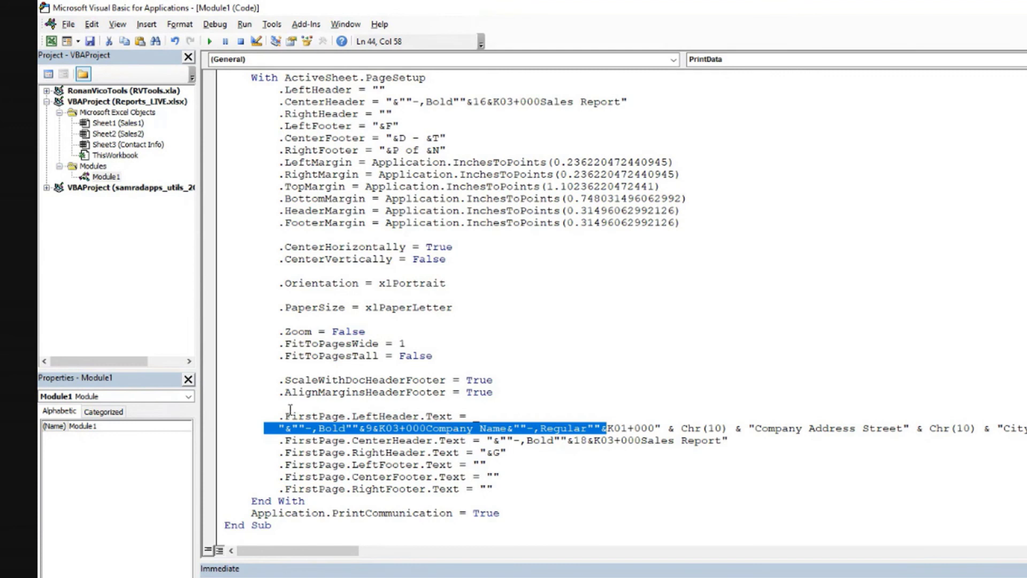
pyautogui.moveTo(389, 475)
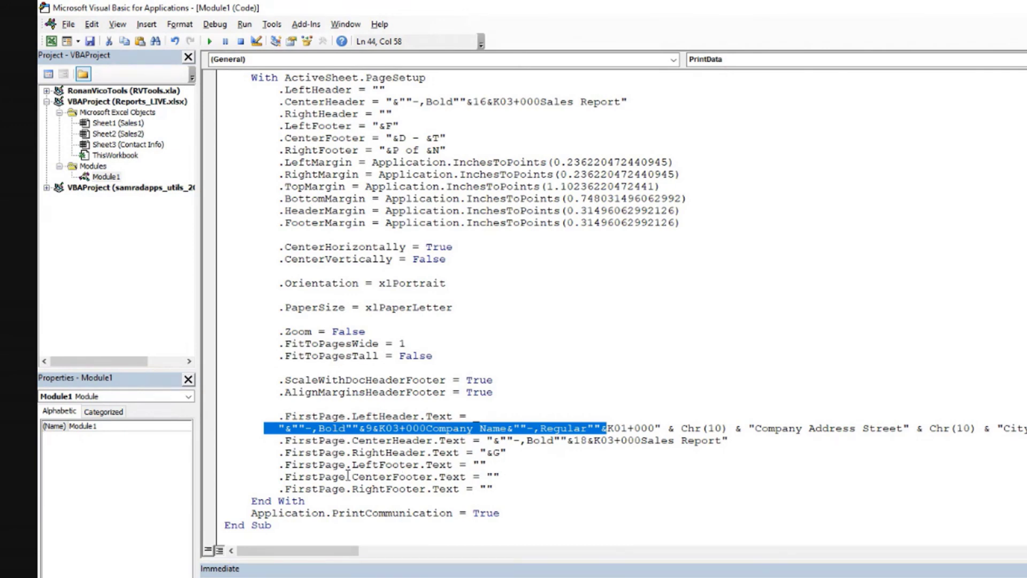
pyautogui.scroll(3)
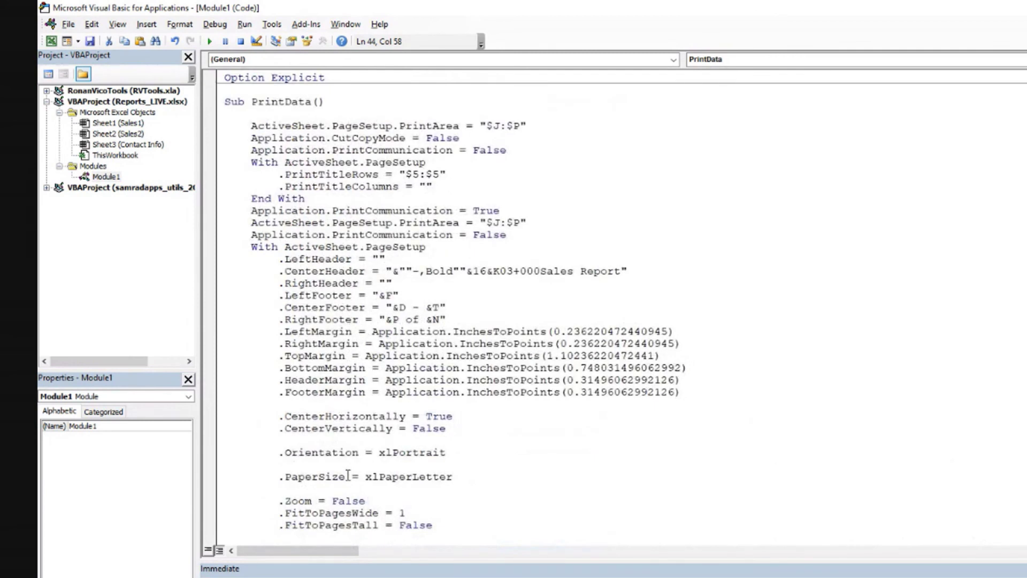